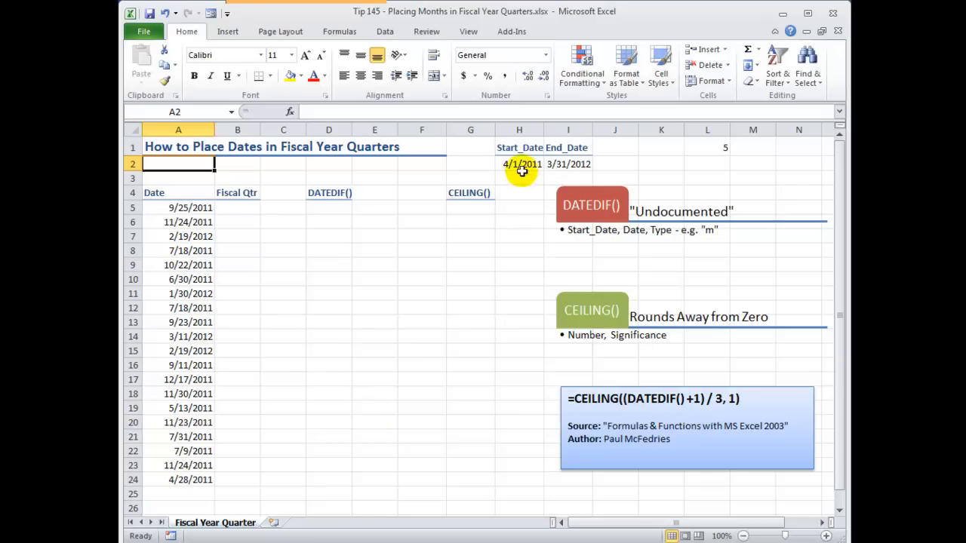
- Start D5's formula with =DATEDIF( and an absolute $H$2 start-date reference
left_click(519, 164)
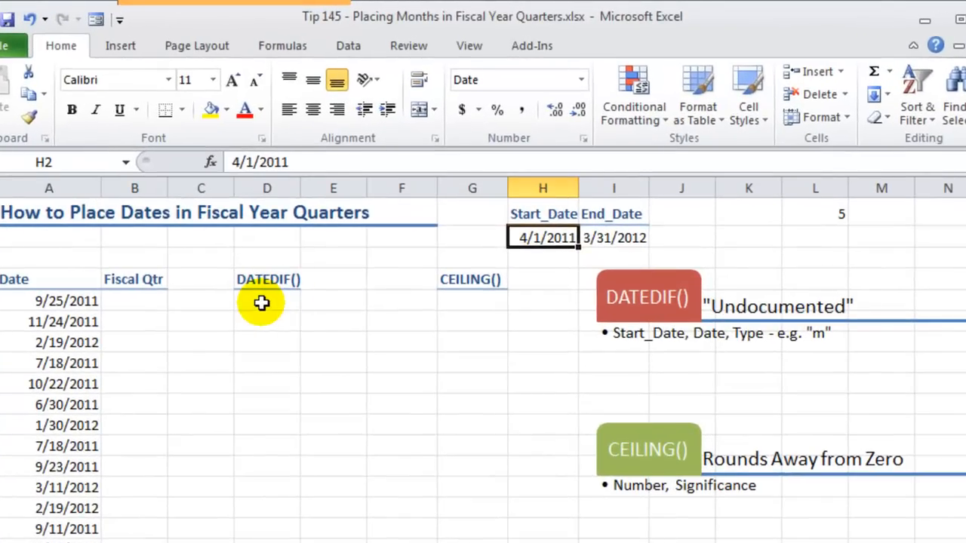
left_click(267, 301)
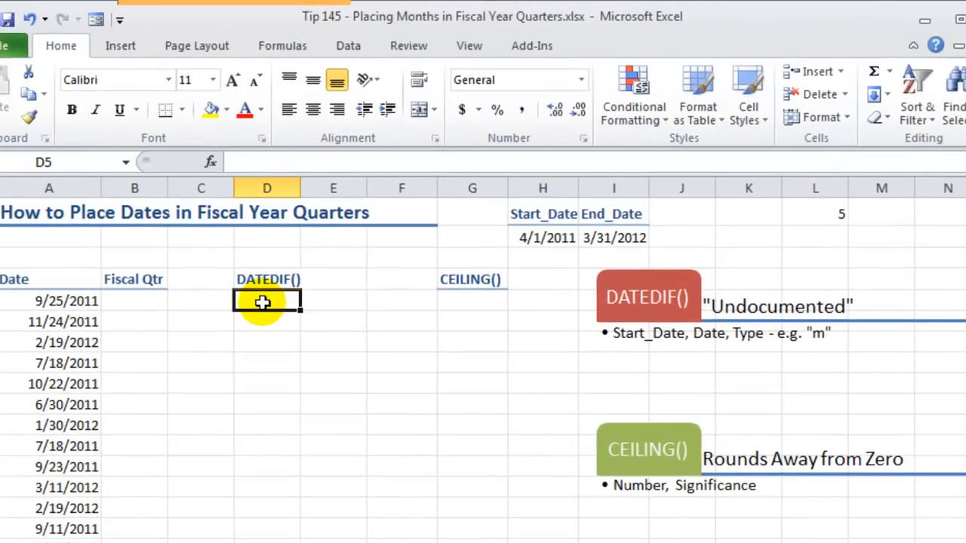
type("=date")
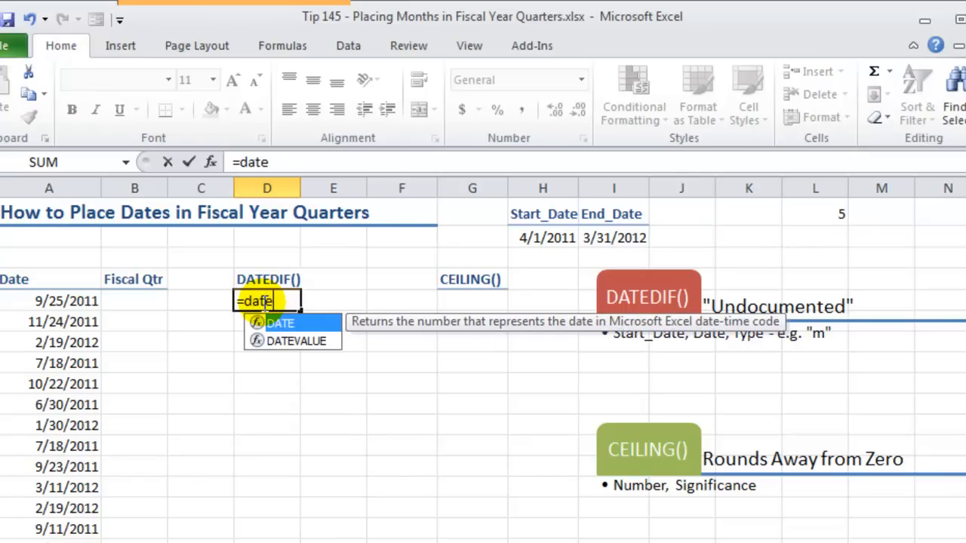
type("dif")
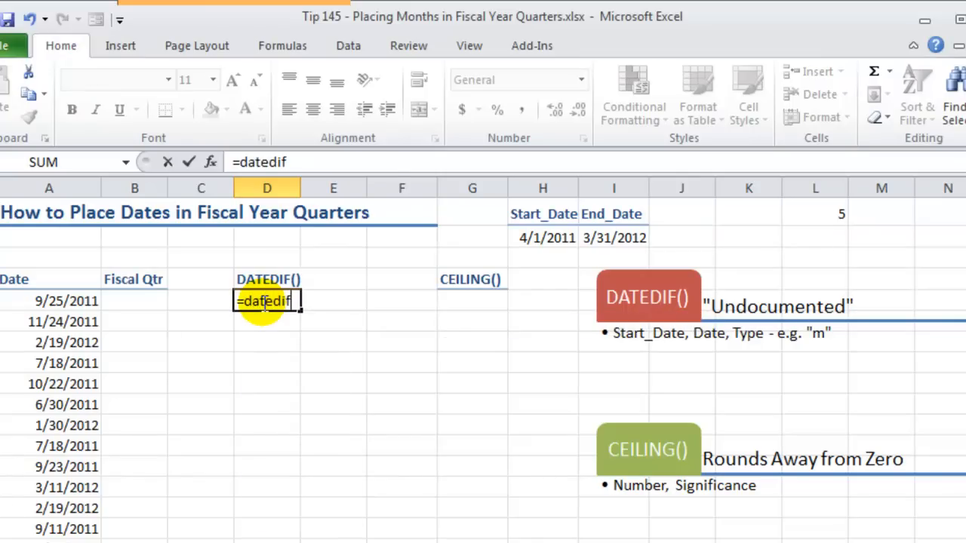
type("(")
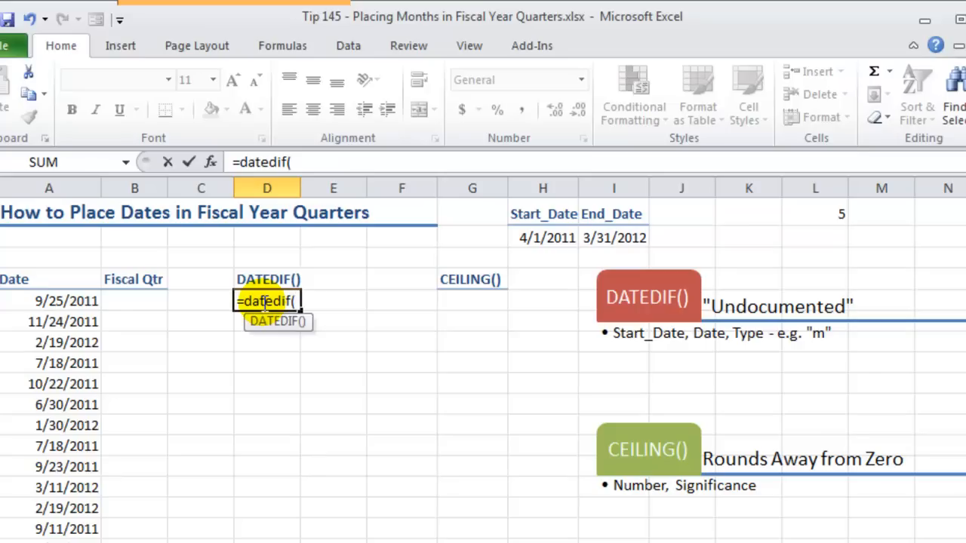
mouse_move(525, 255)
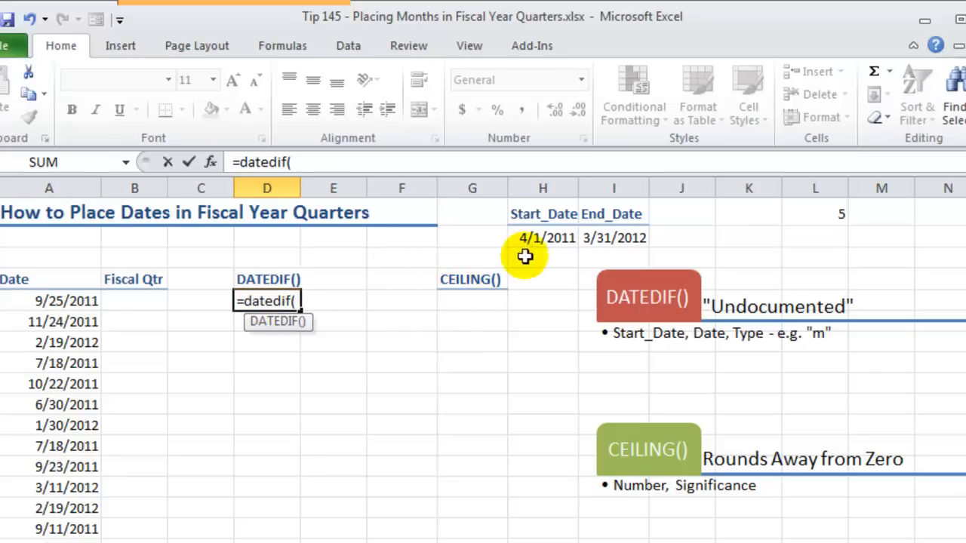
left_click(542, 238)
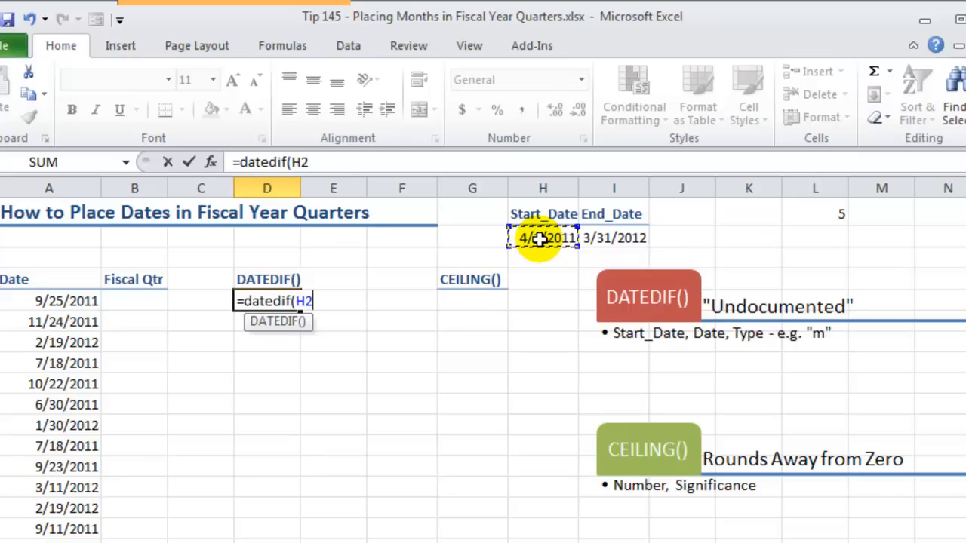
key("f4")
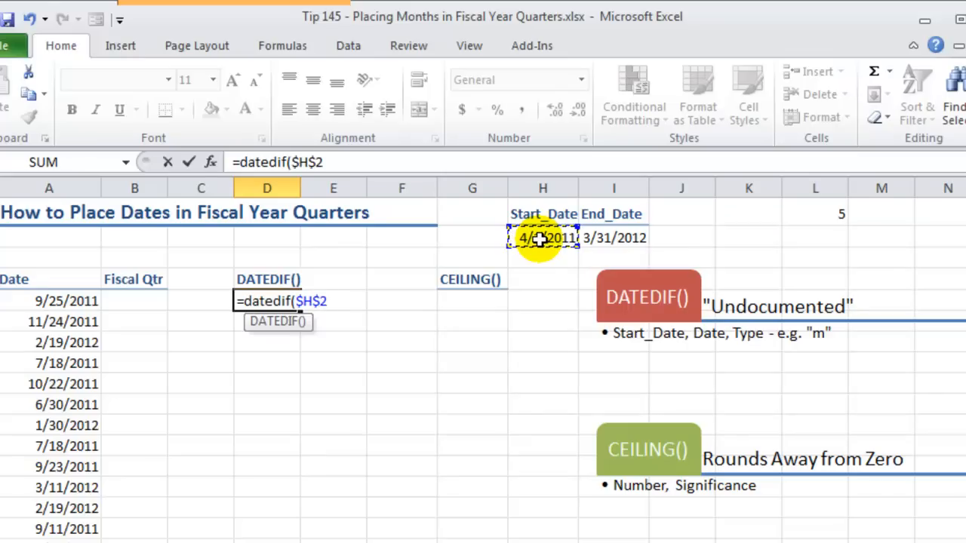
key("f4")
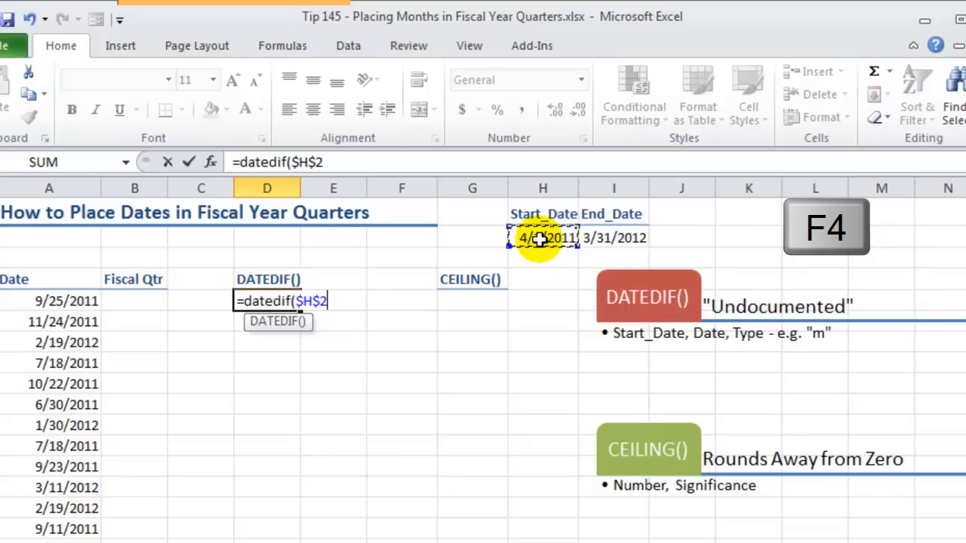
key("f4")
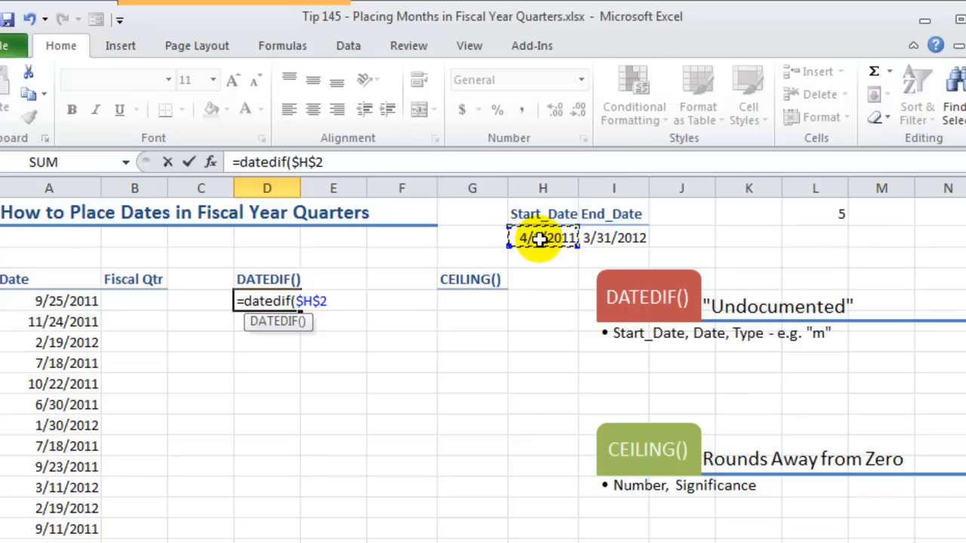
- Finish the formula with A5 and the "m" unit, returning 5 months
type(",")
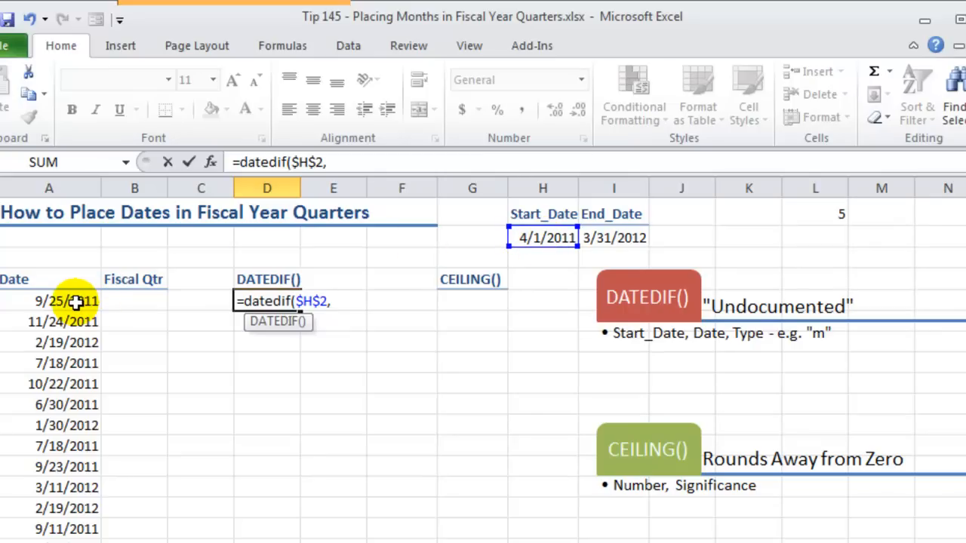
left_click(49, 300)
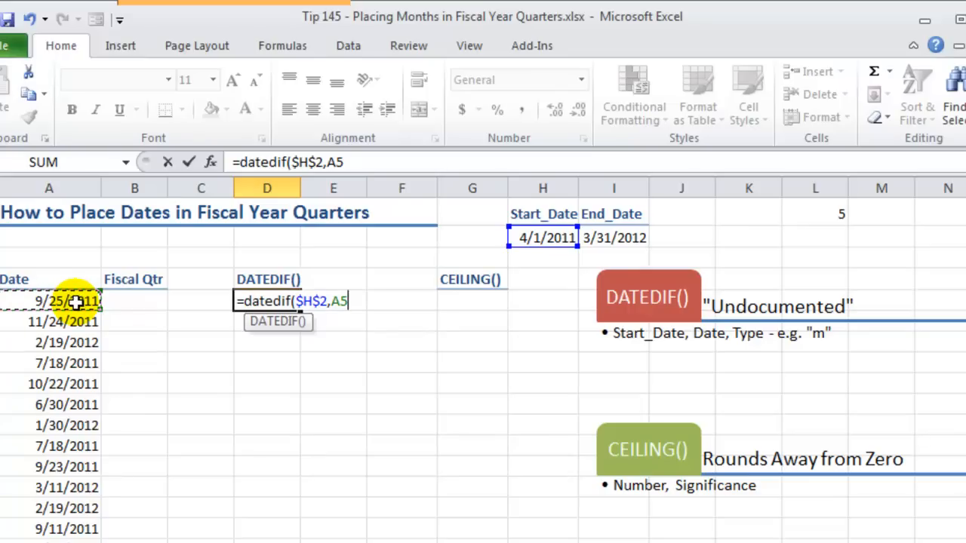
type(",")
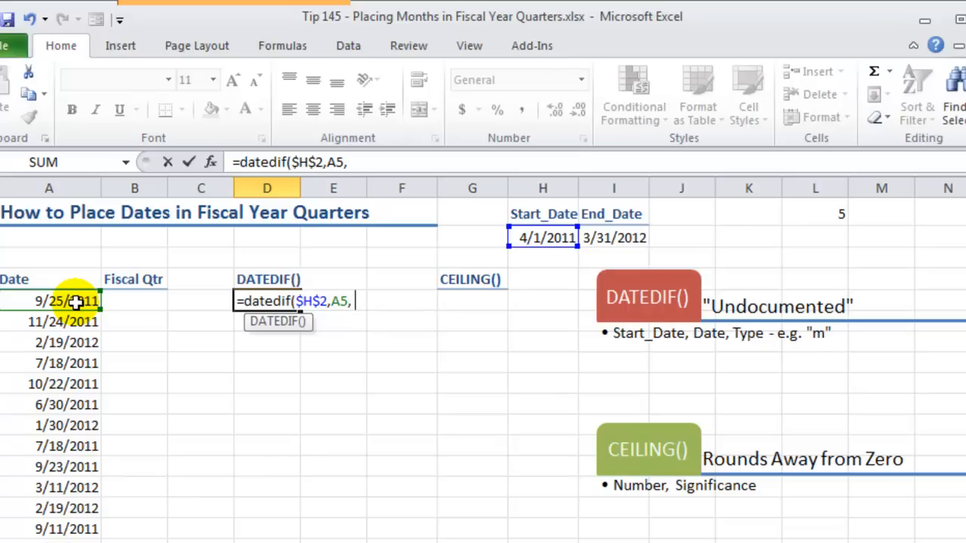
type("\"")
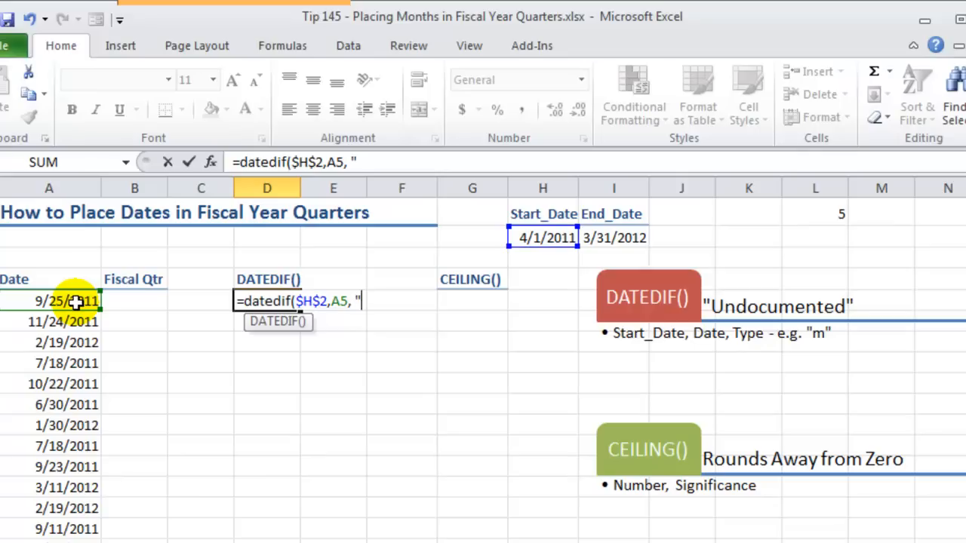
type("m\")")
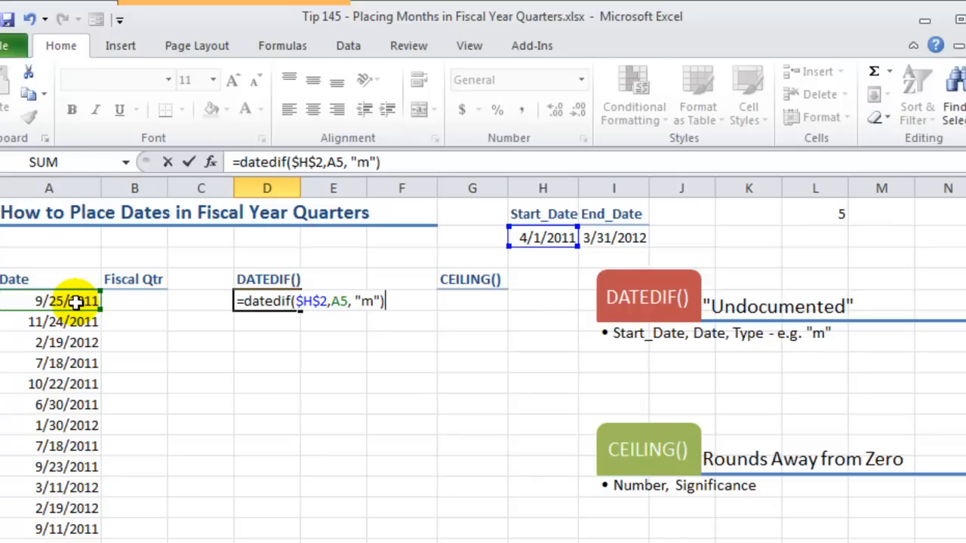
key("Return")
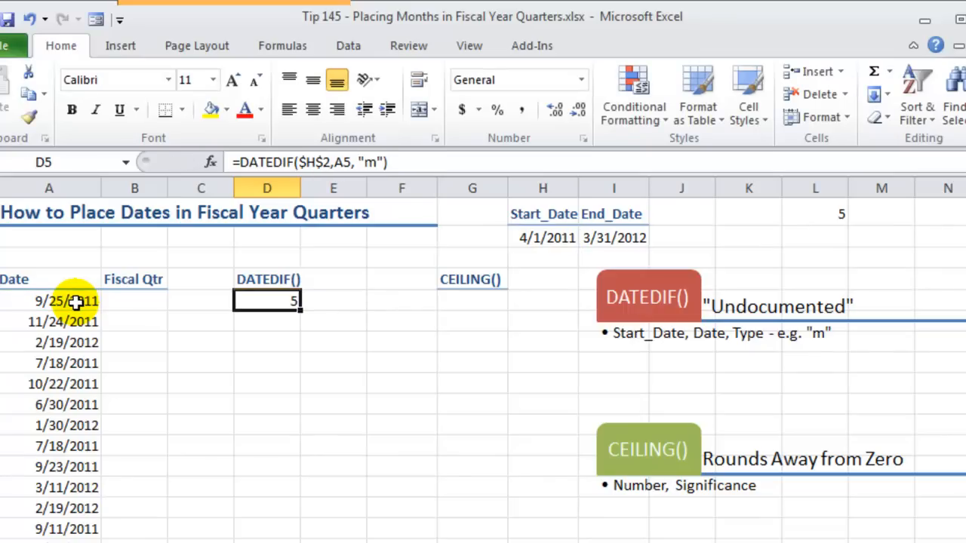
mouse_move(282, 300)
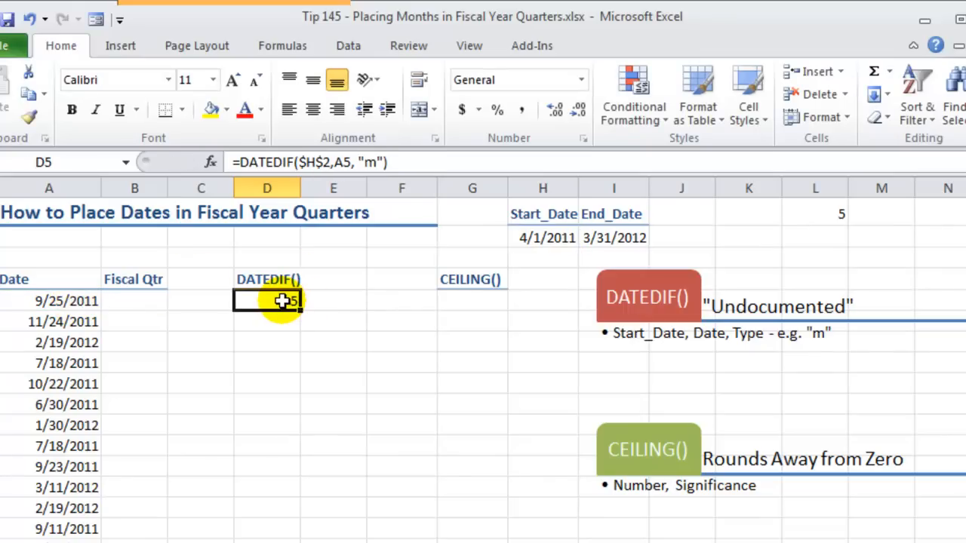
left_click(542, 238)
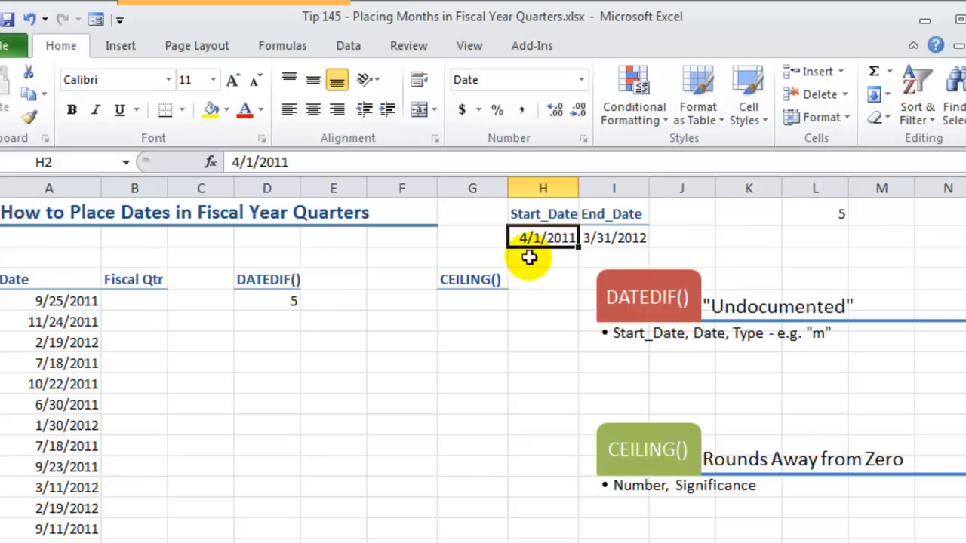
left_click(64, 300)
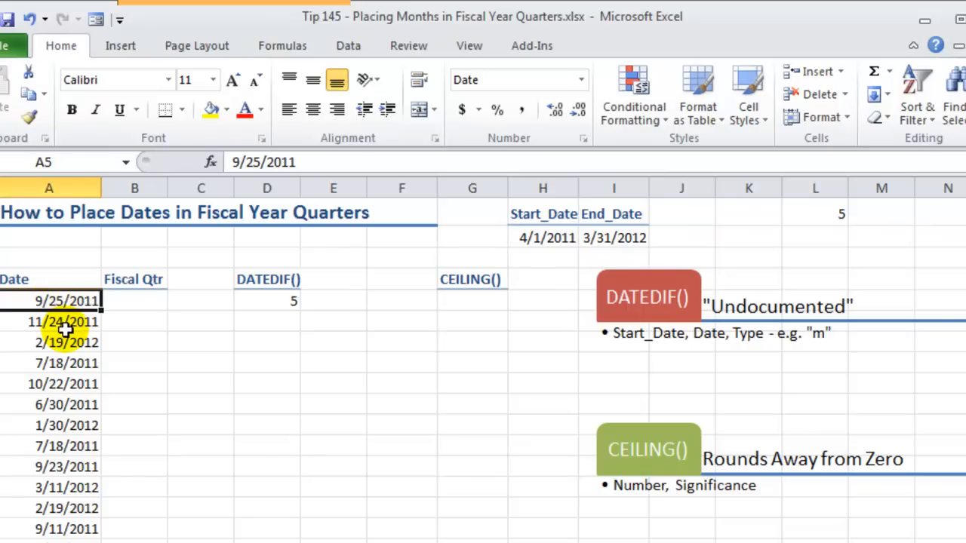
left_click(336, 219)
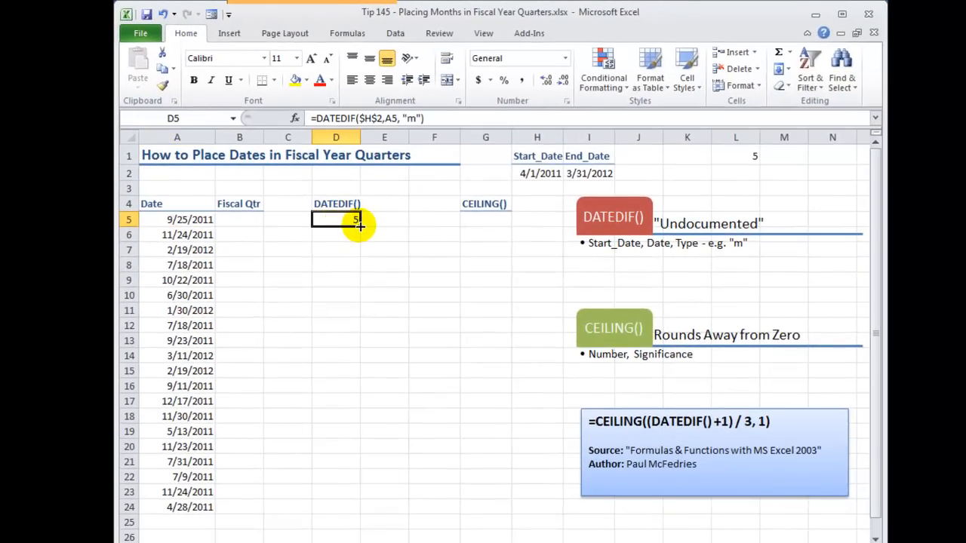
- Fill the DATEDIF formula down to D24 and check A24, D24 and H2
left_click_drag(354, 224, 355, 507)
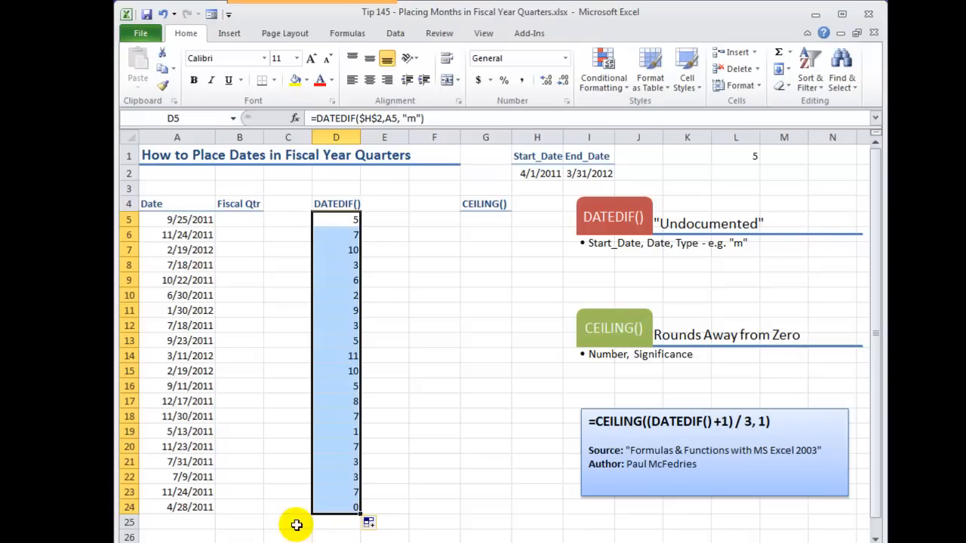
left_click(176, 507)
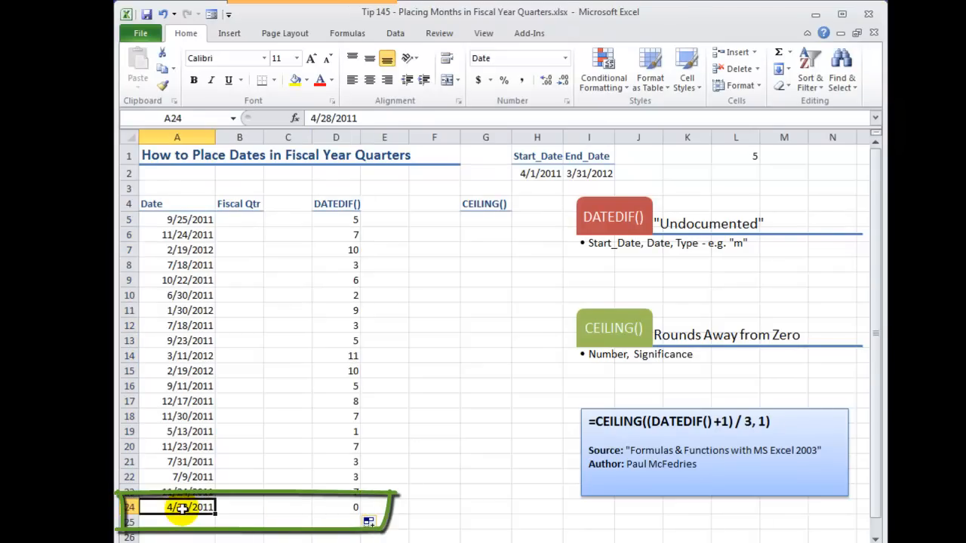
mouse_move(347, 506)
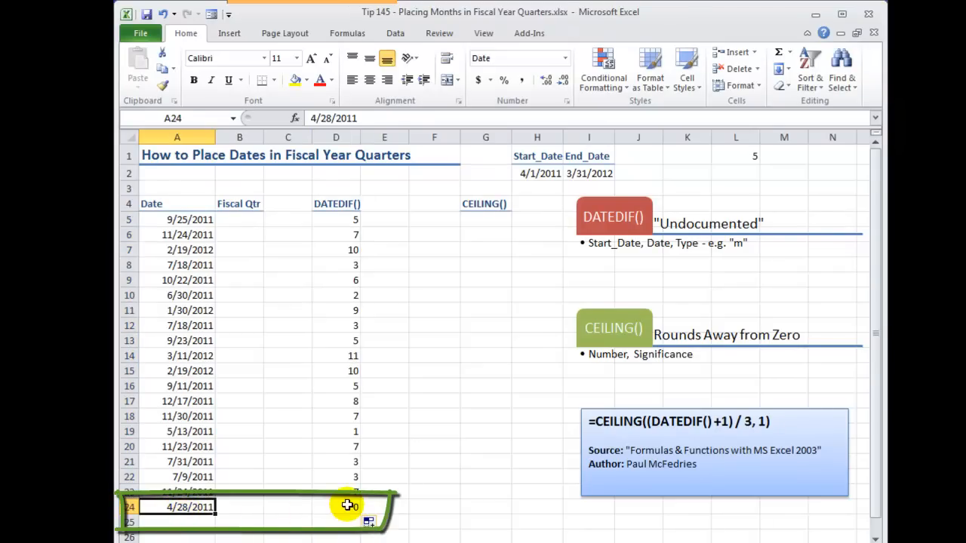
left_click(336, 506)
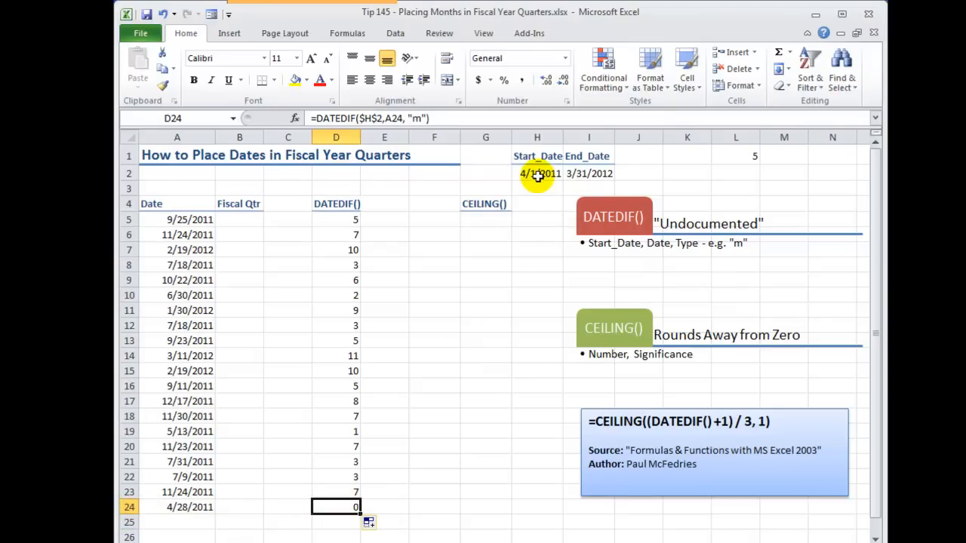
left_click(536, 172)
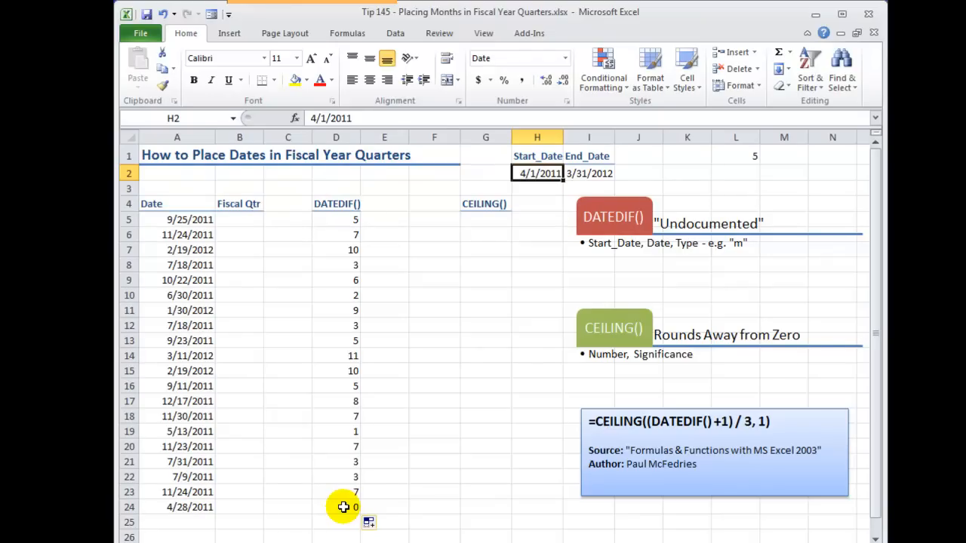
mouse_move(724, 420)
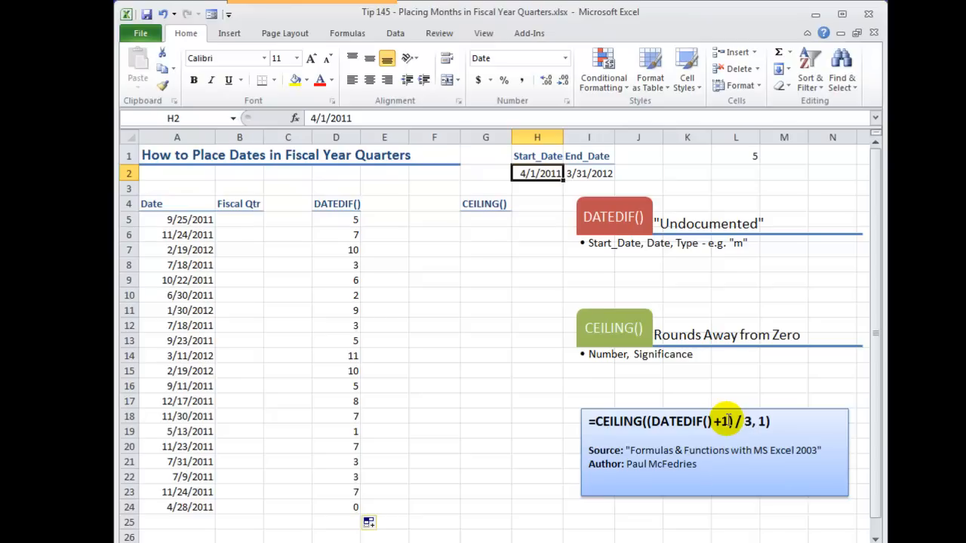
left_click(384, 220)
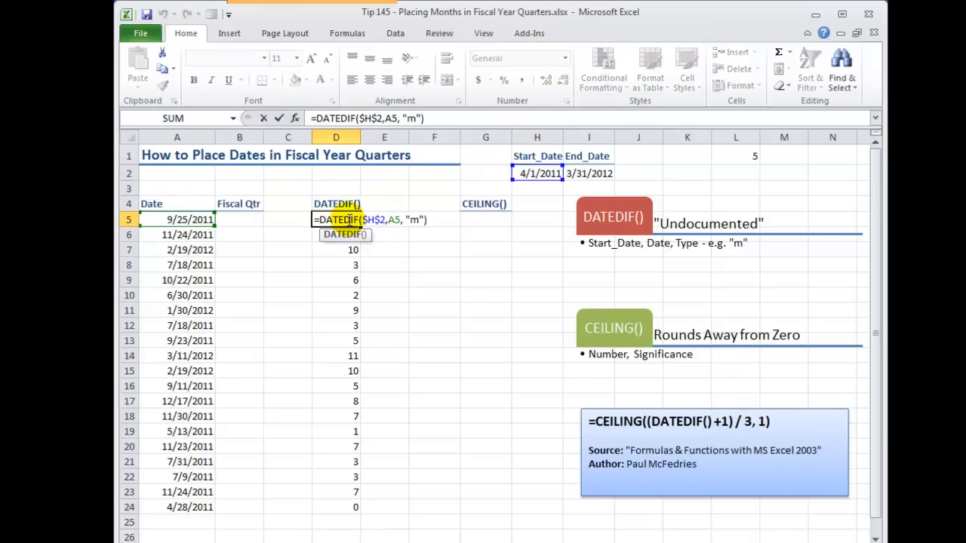
- Enter =(D5+1) in E5 so it shows 6
key("Return")
type("=")
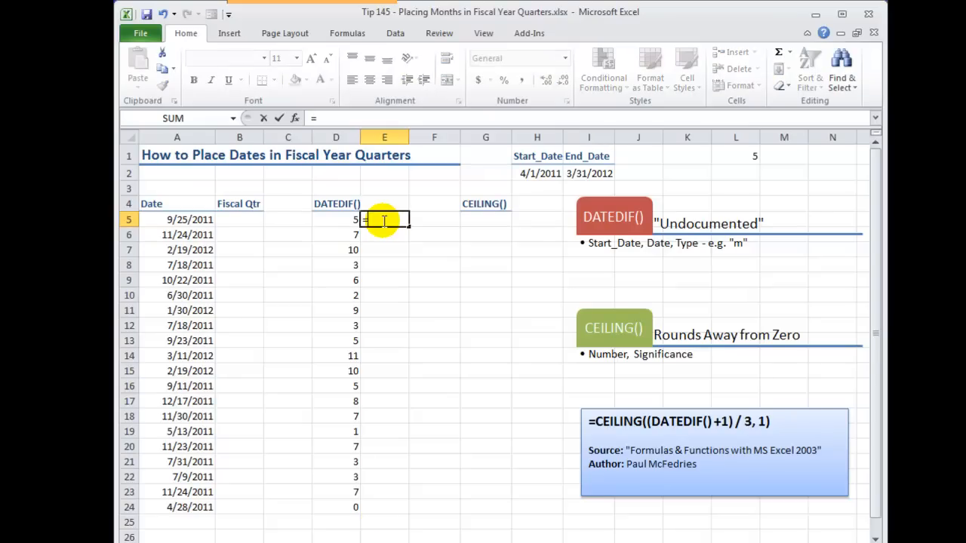
type("(")
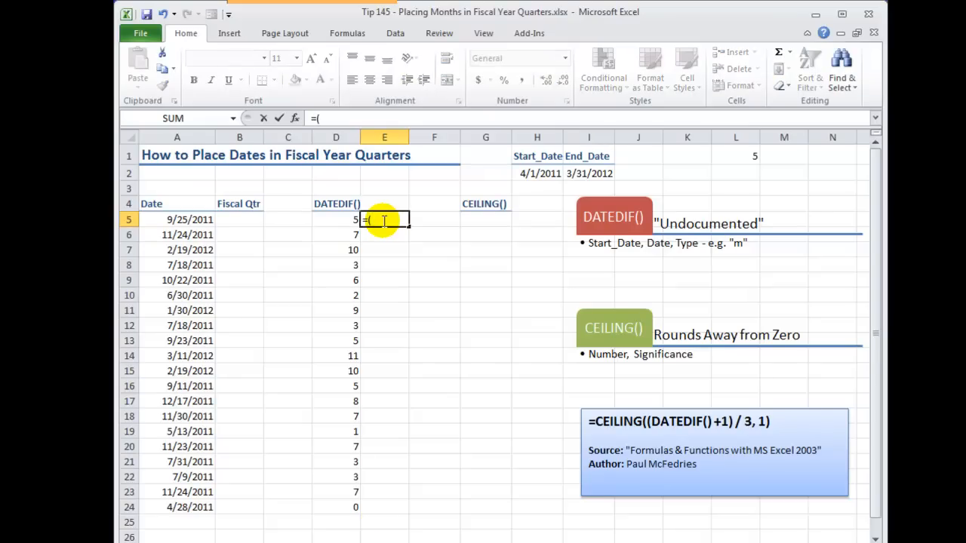
left_click(336, 220)
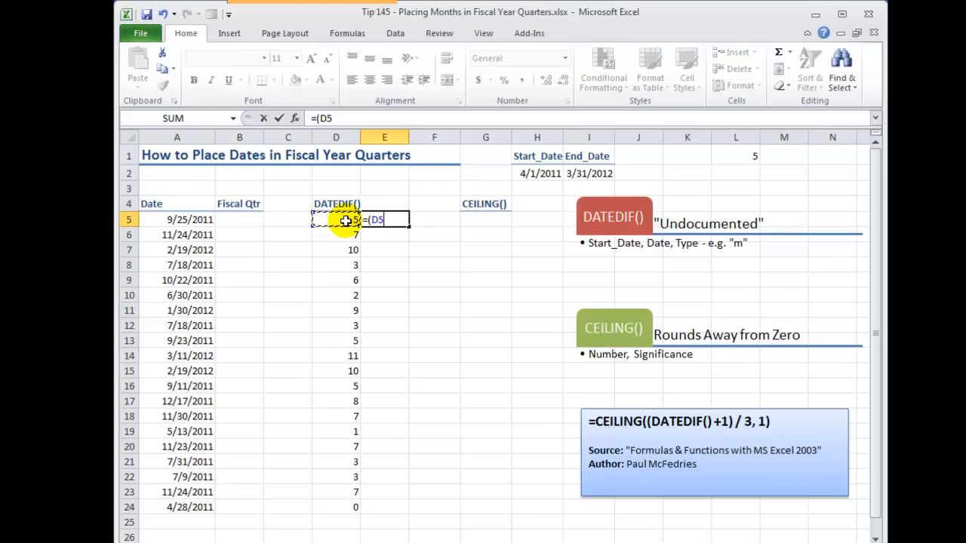
type("+1")
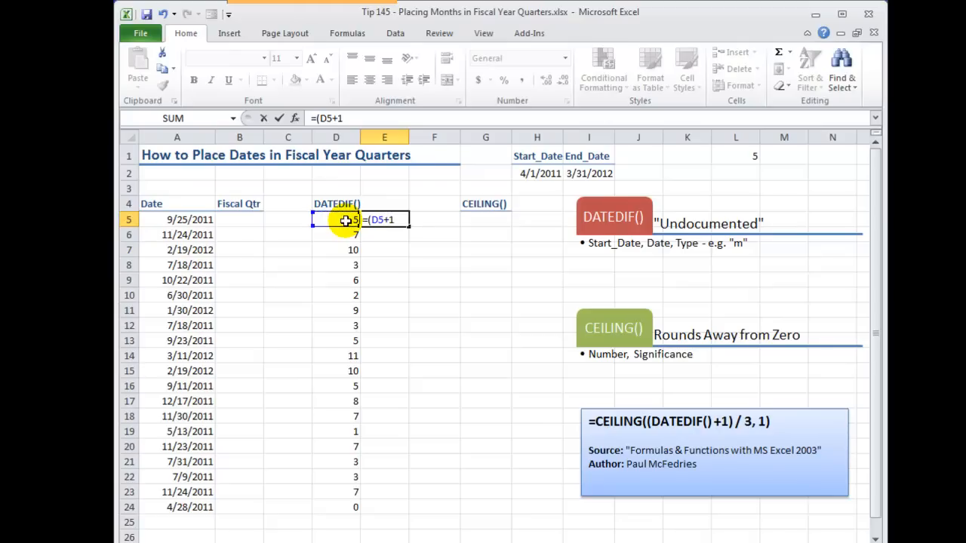
key("Return")
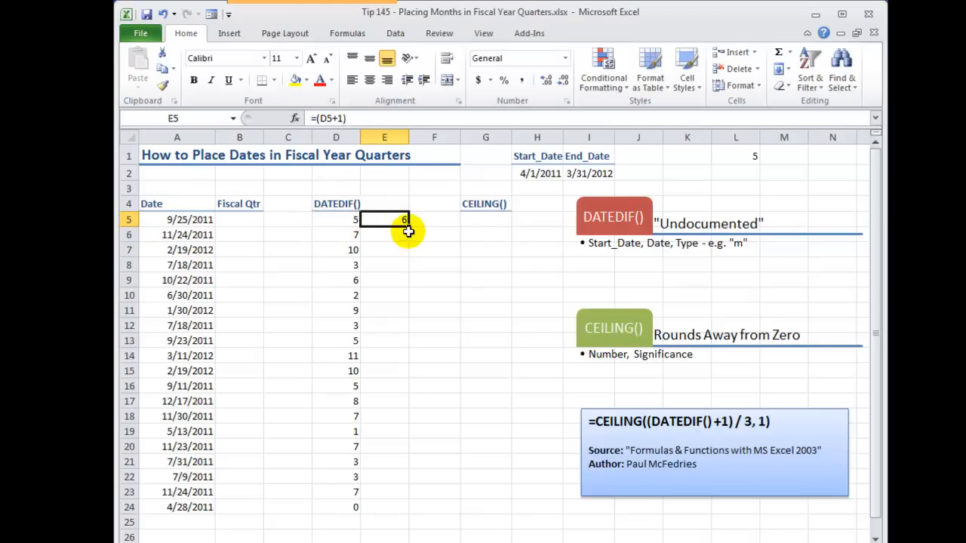
- Copy the plus-one formula down to E24 and check D24 and E24
left_click_drag(384, 219, 384, 506)
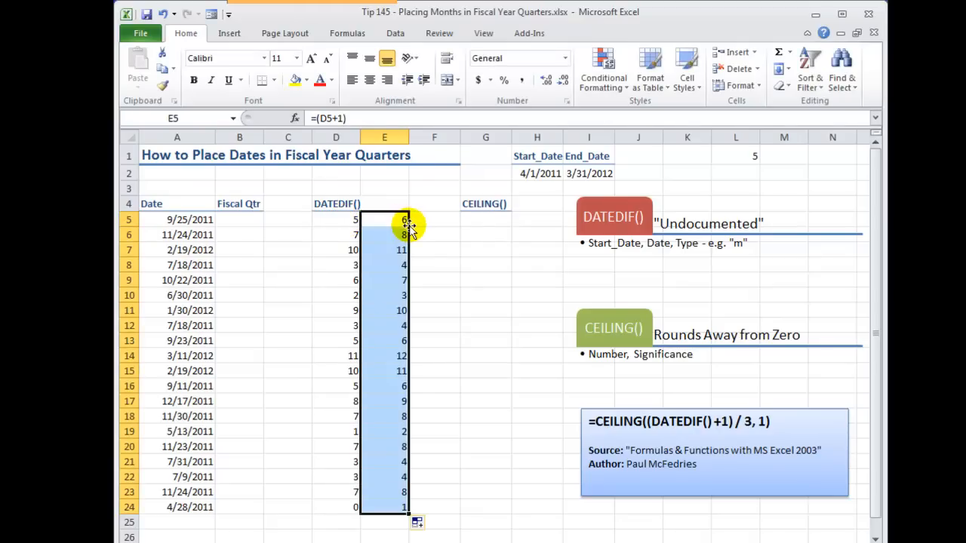
left_click(356, 506)
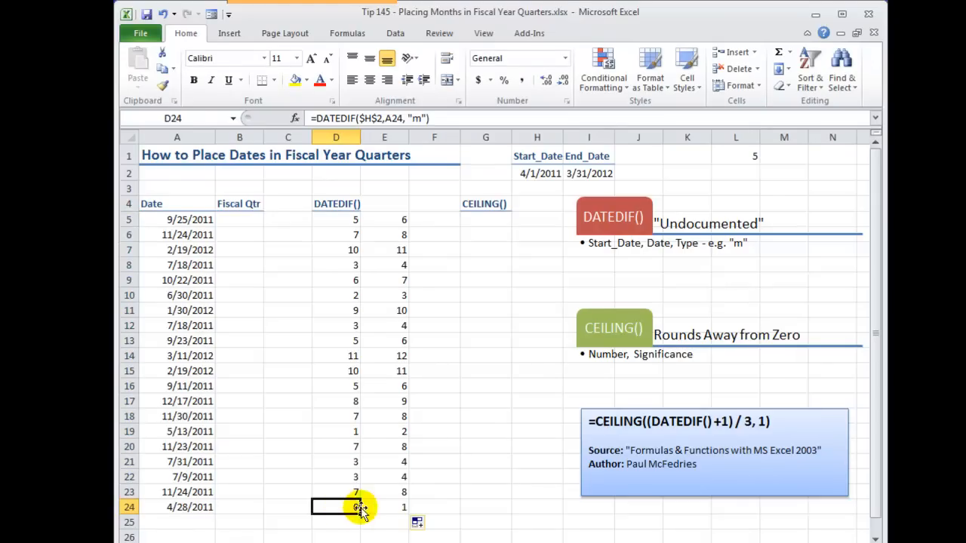
left_click(384, 506)
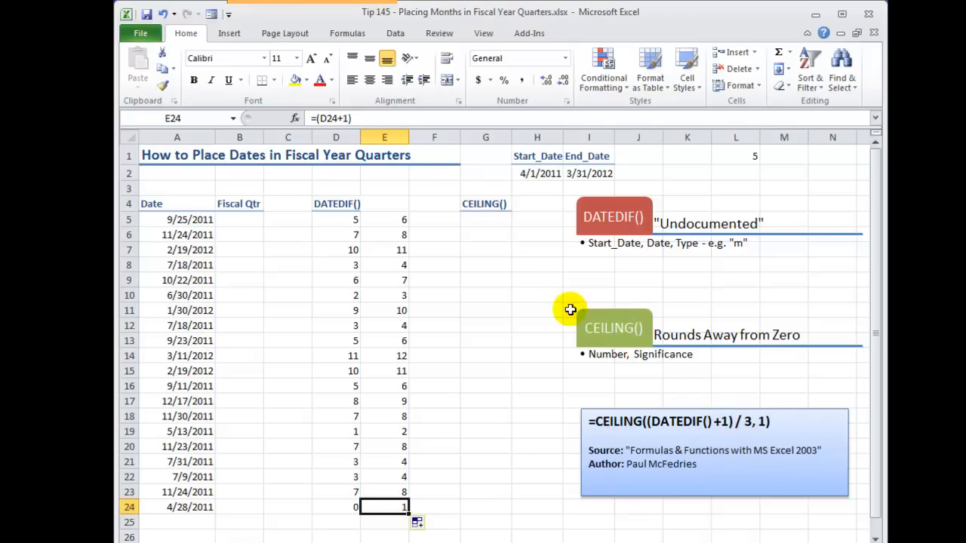
left_click(434, 220)
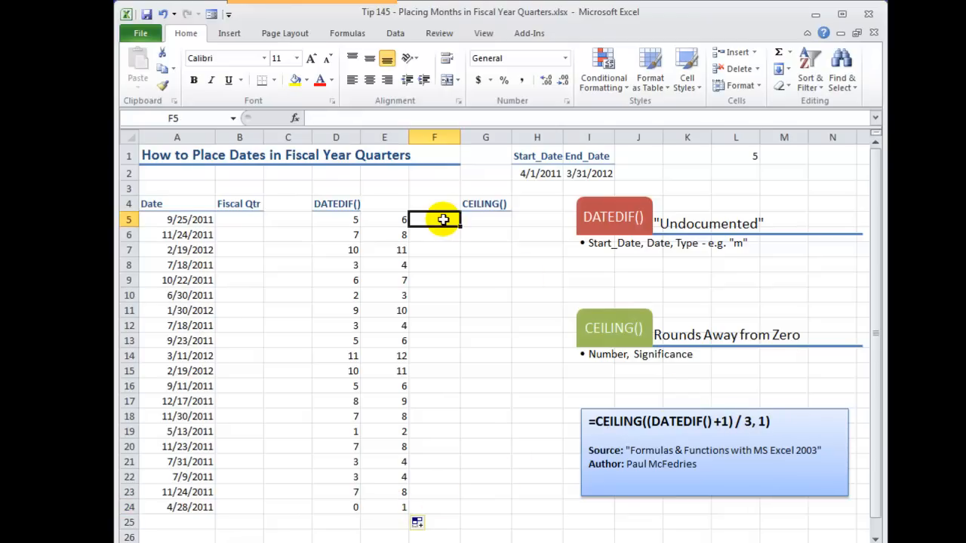
- Enter =E5/3 in F5 to divide the plus-one value by 3
type("=")
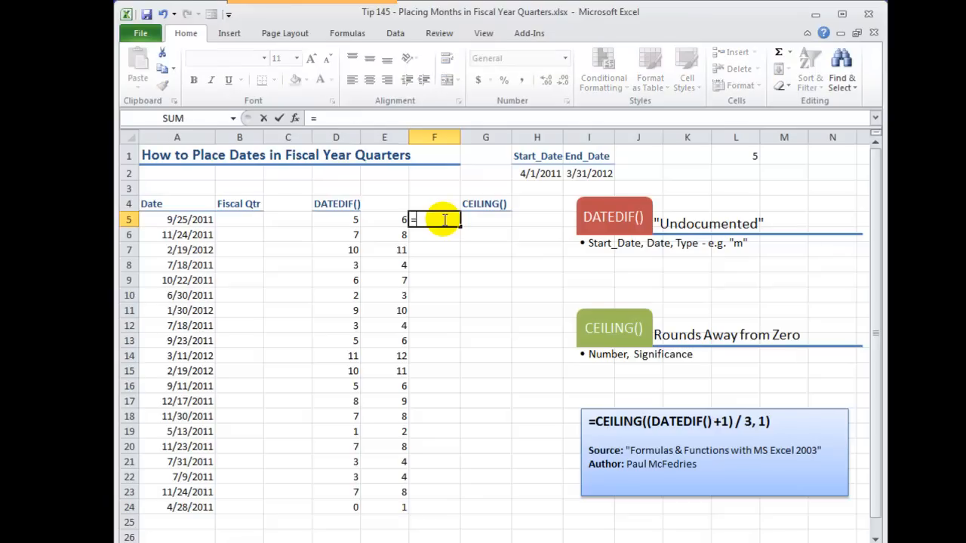
left_click(384, 220)
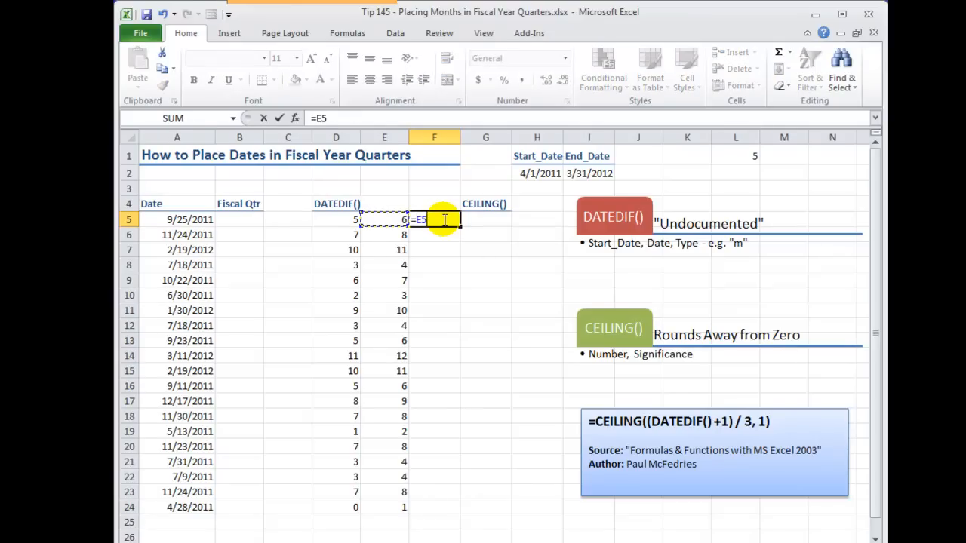
type("/3")
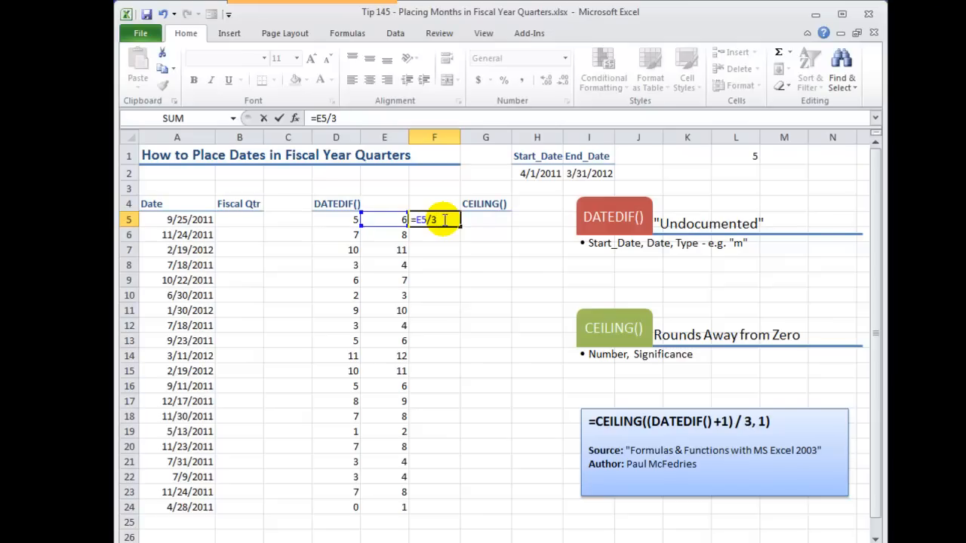
key("Return")
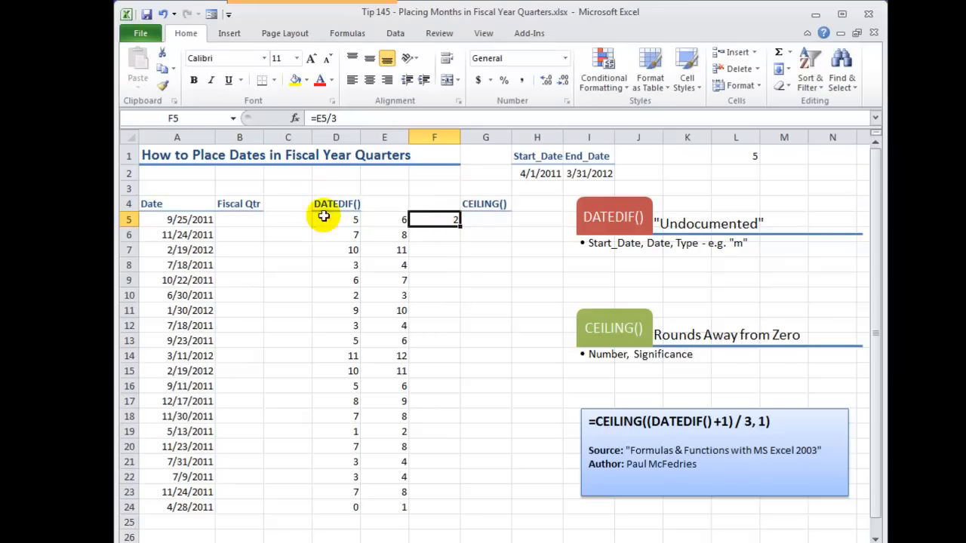
- Fill the divide-by-three formula down to F24, giving values like 2.6666667
left_click(176, 219)
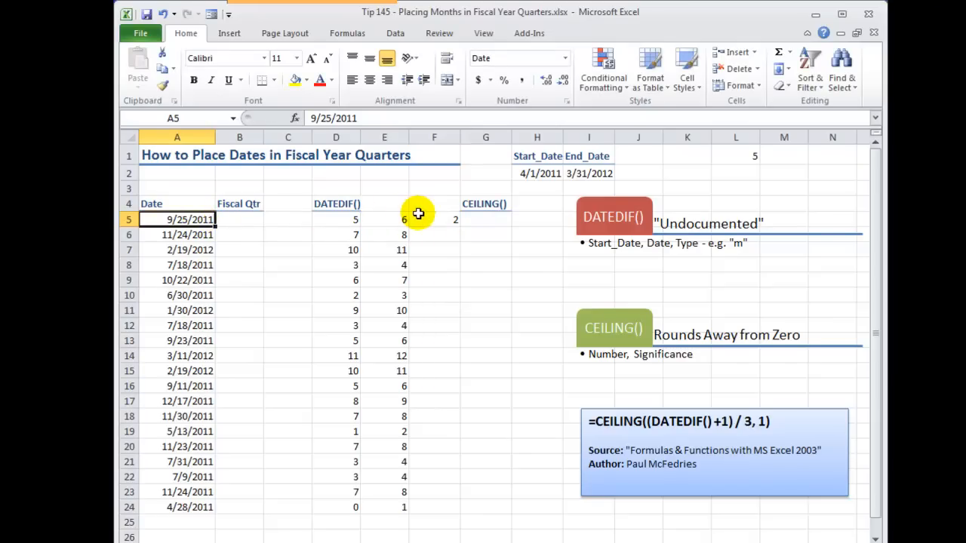
left_click(433, 219)
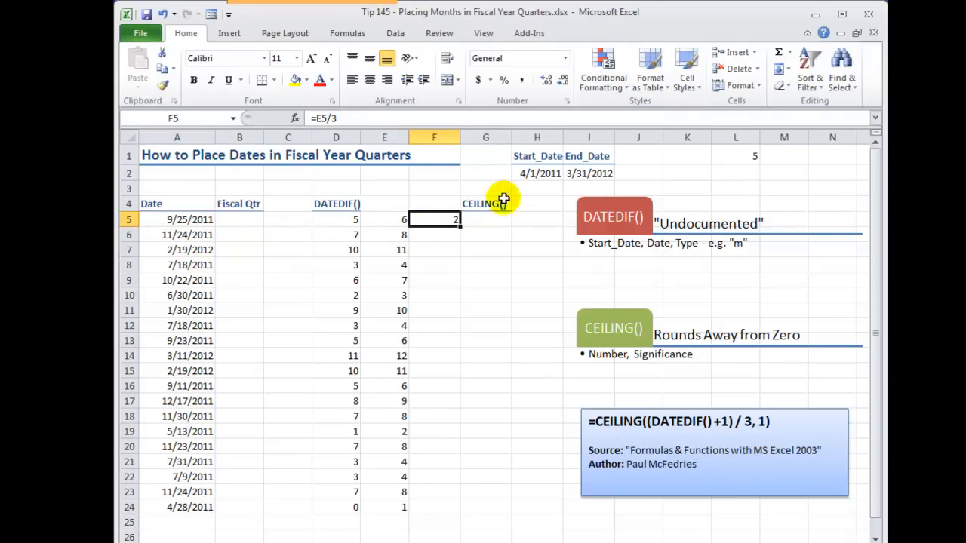
left_click(537, 174)
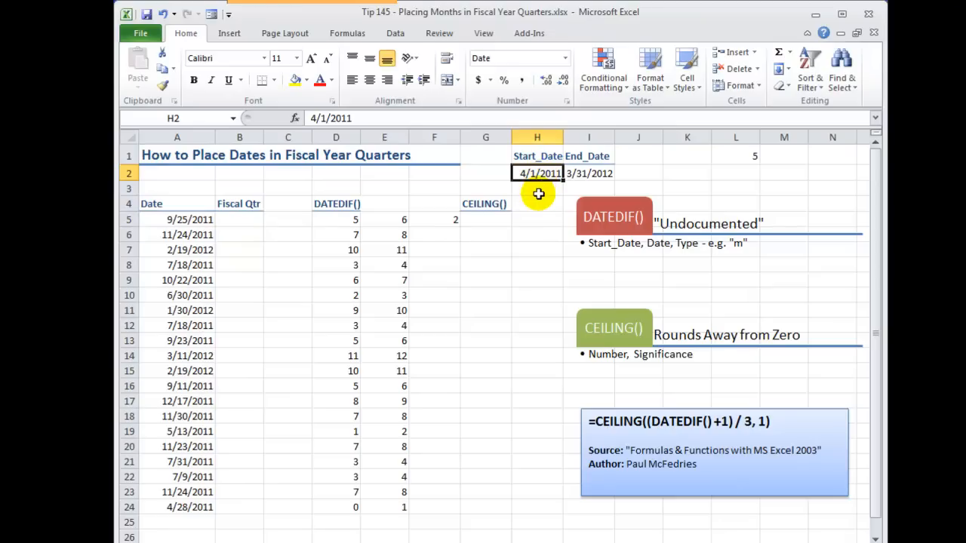
mouse_move(453, 219)
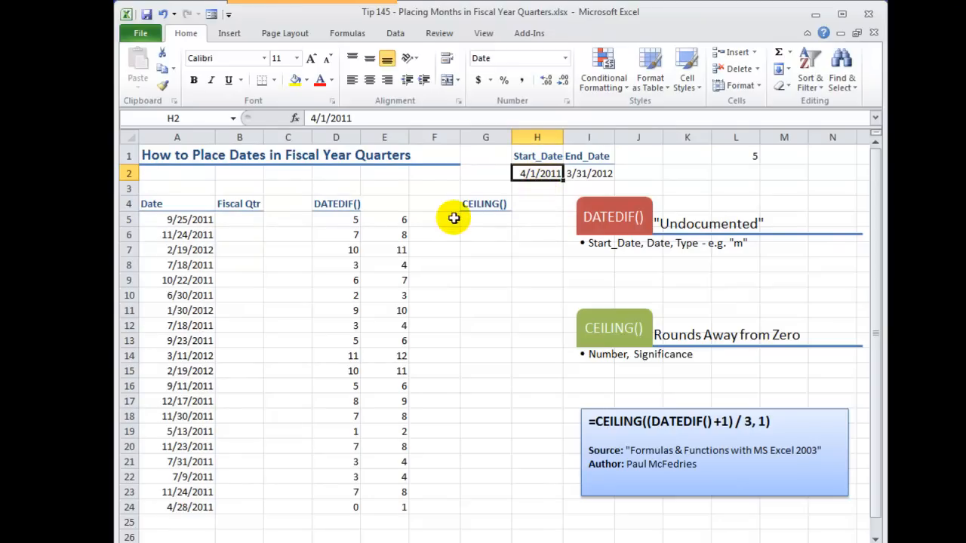
left_click(433, 219)
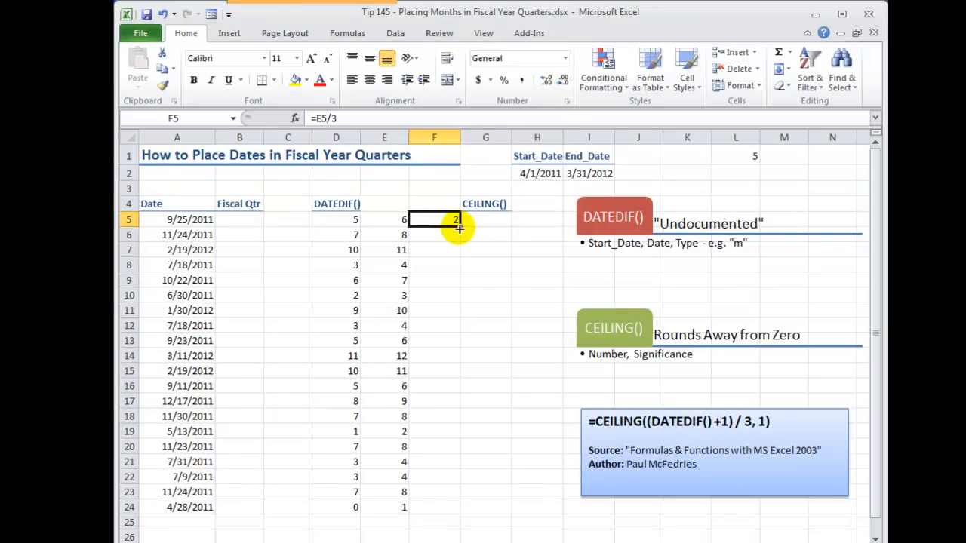
left_click_drag(457, 227, 458, 507)
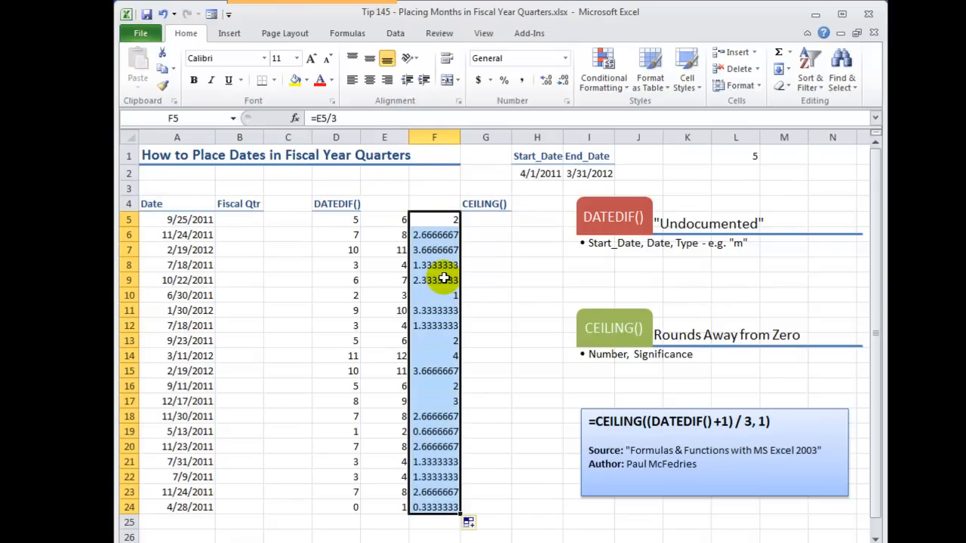
mouse_move(433, 235)
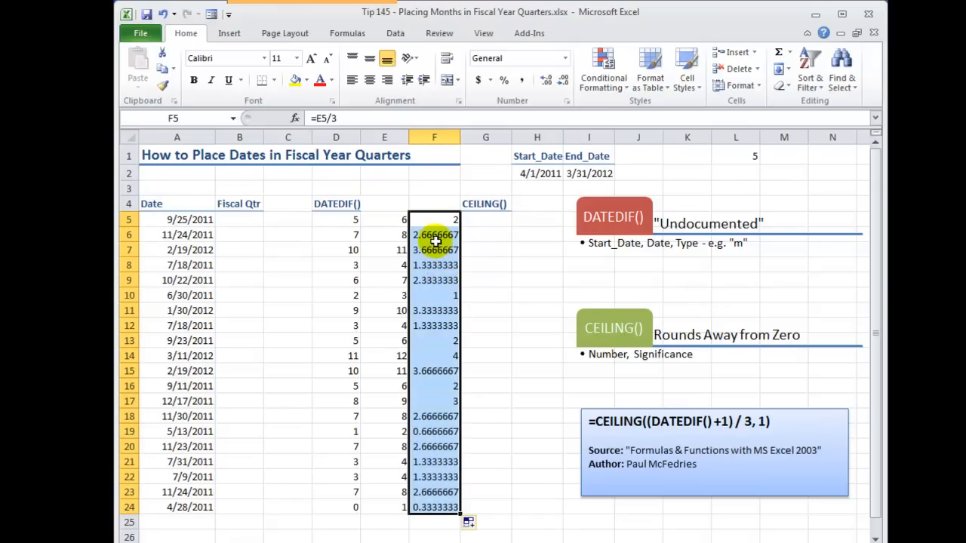
left_click(433, 234)
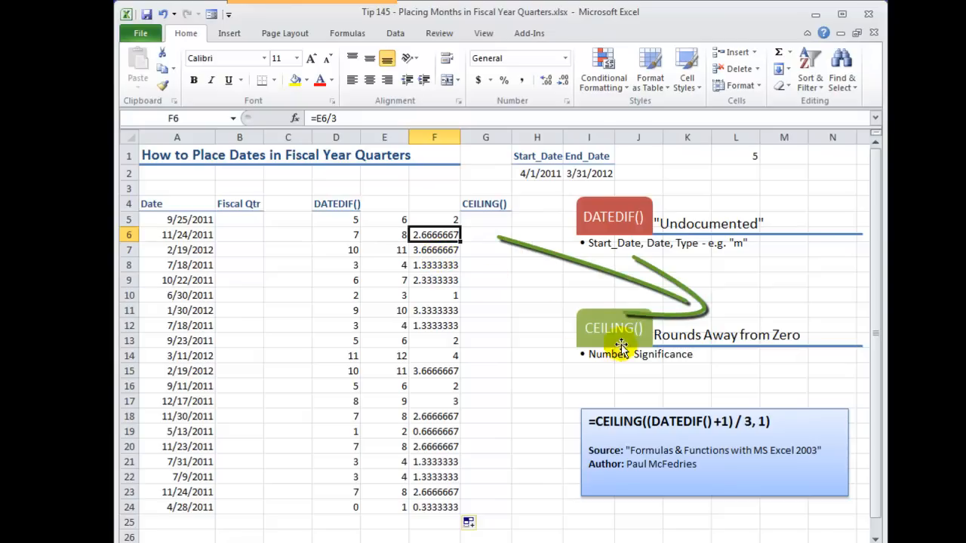
mouse_move(616, 355)
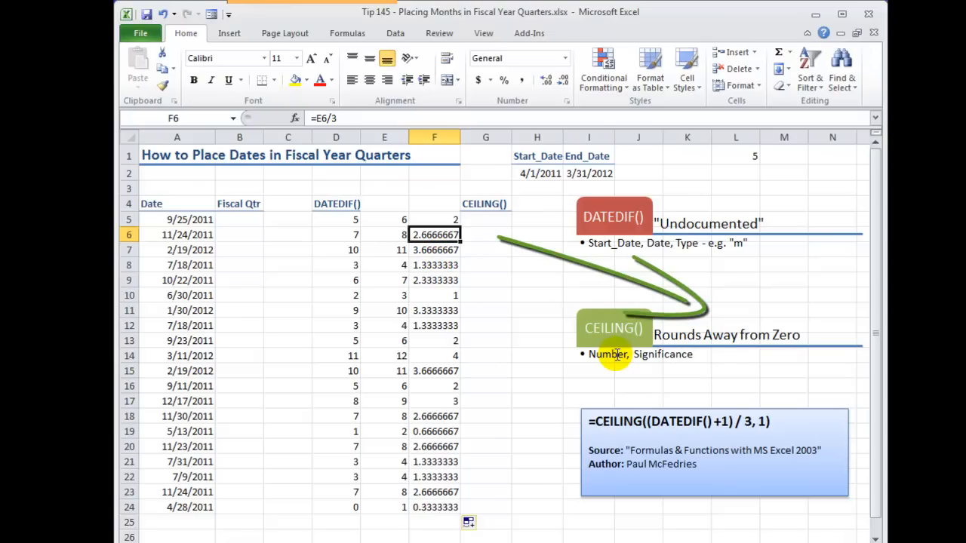
mouse_move(446, 241)
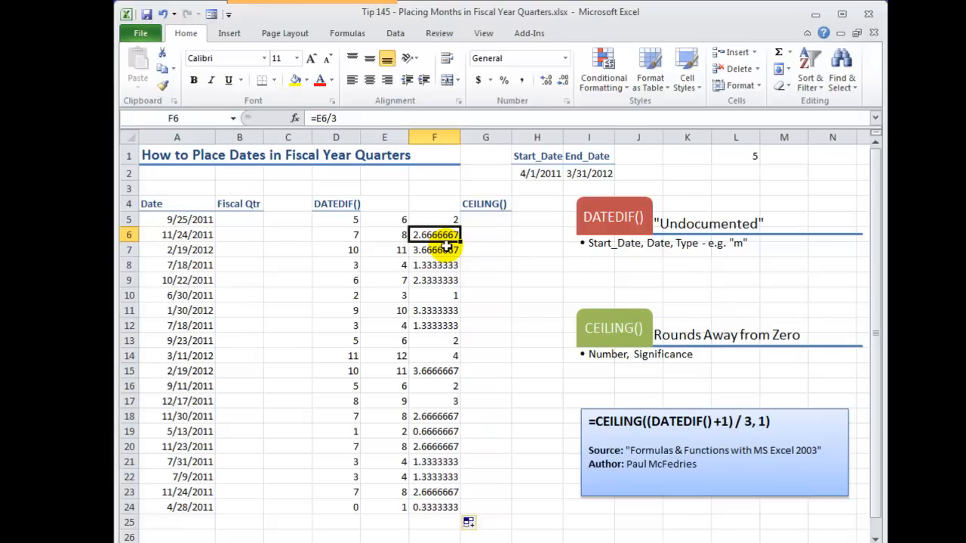
left_click(485, 220)
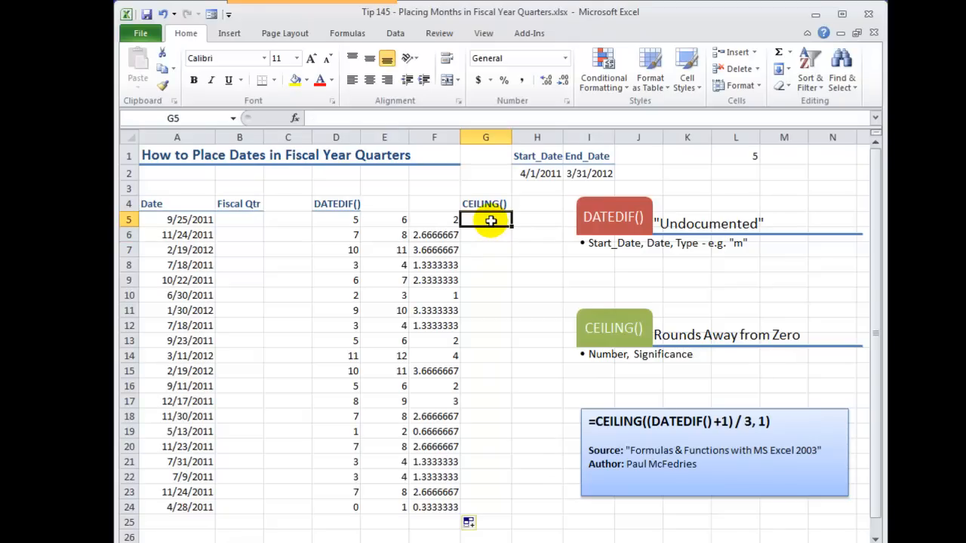
- Enter =CEILING(F5,1) in G5 and fill it down to G24
type("=c")
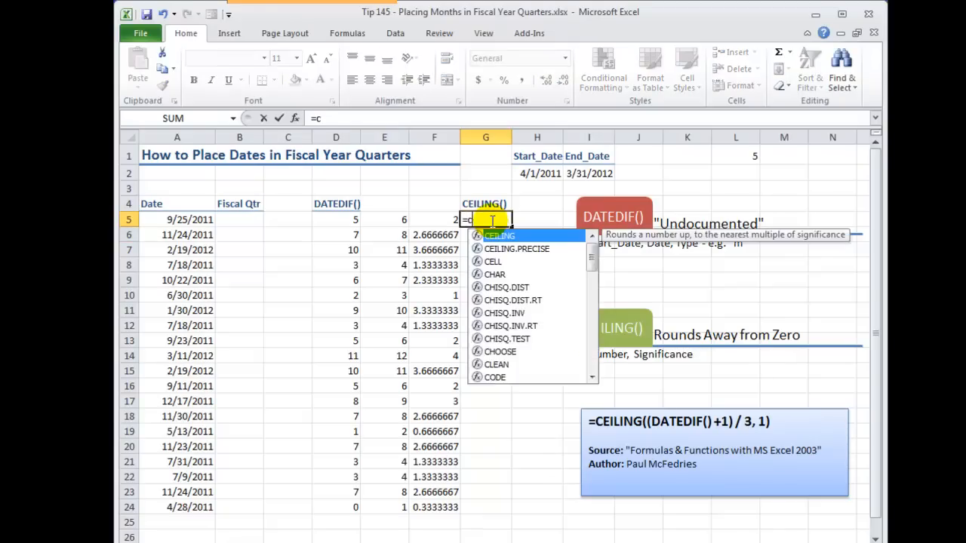
type("ei")
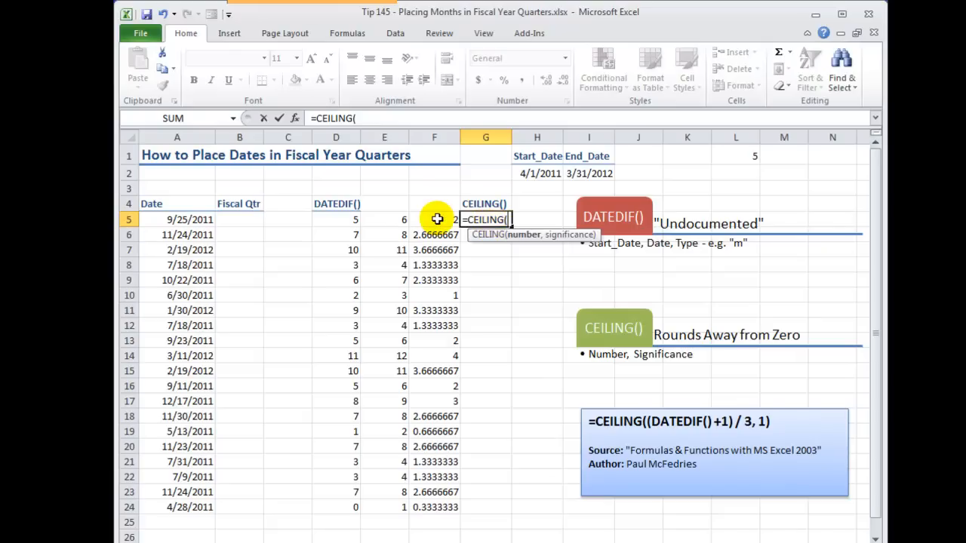
left_click(434, 220)
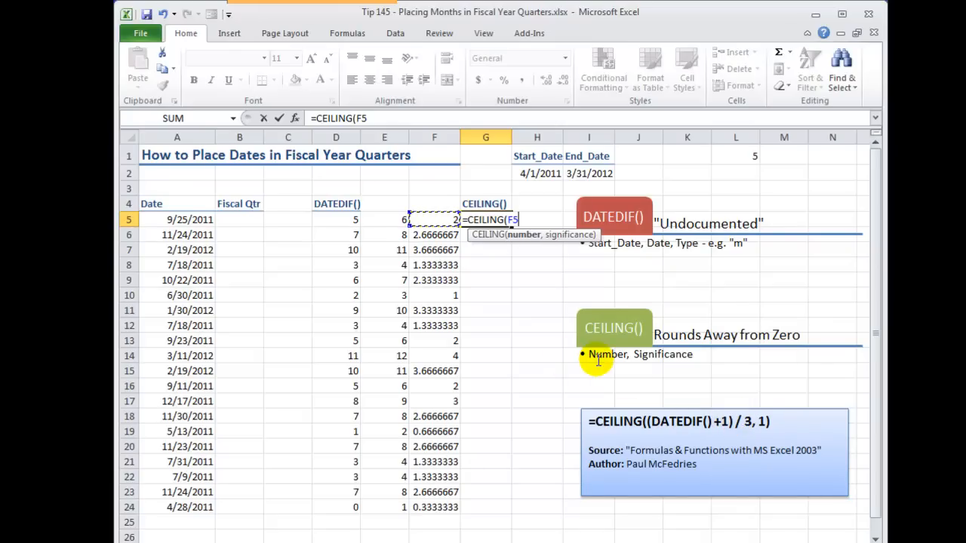
type(",")
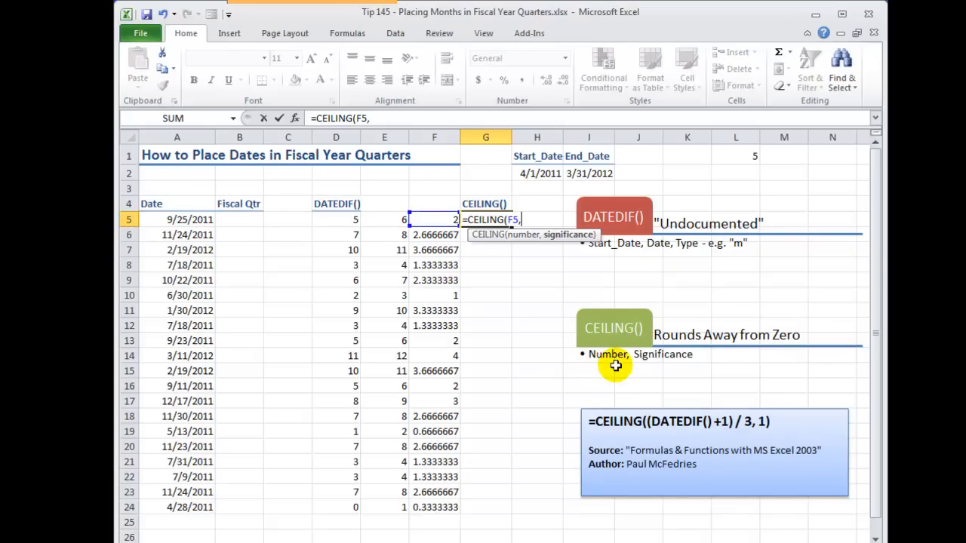
type("1)")
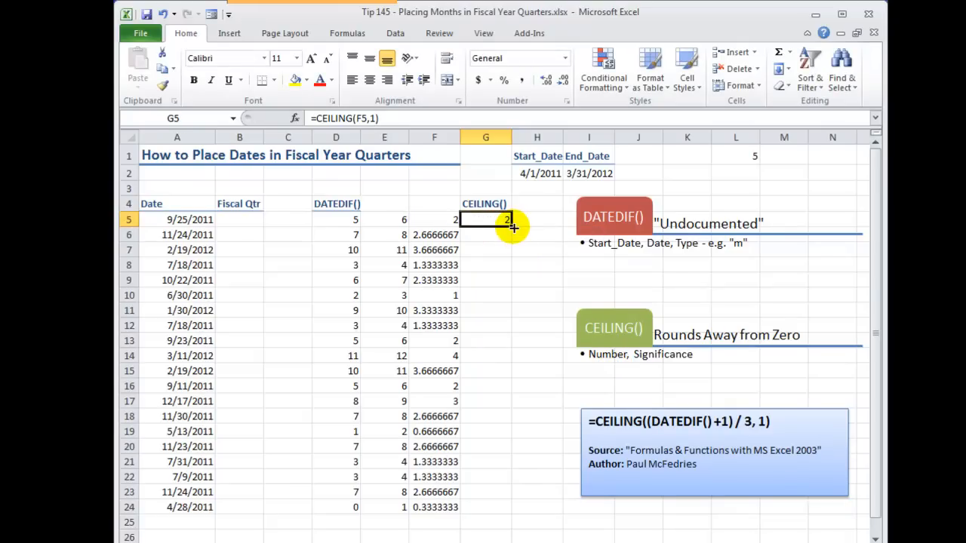
left_click_drag(507, 224, 507, 506)
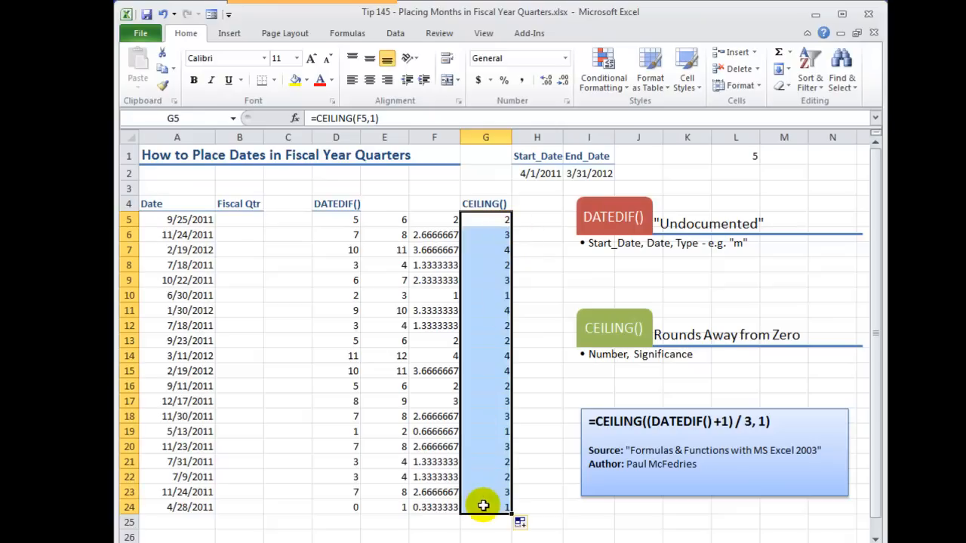
left_click(188, 506)
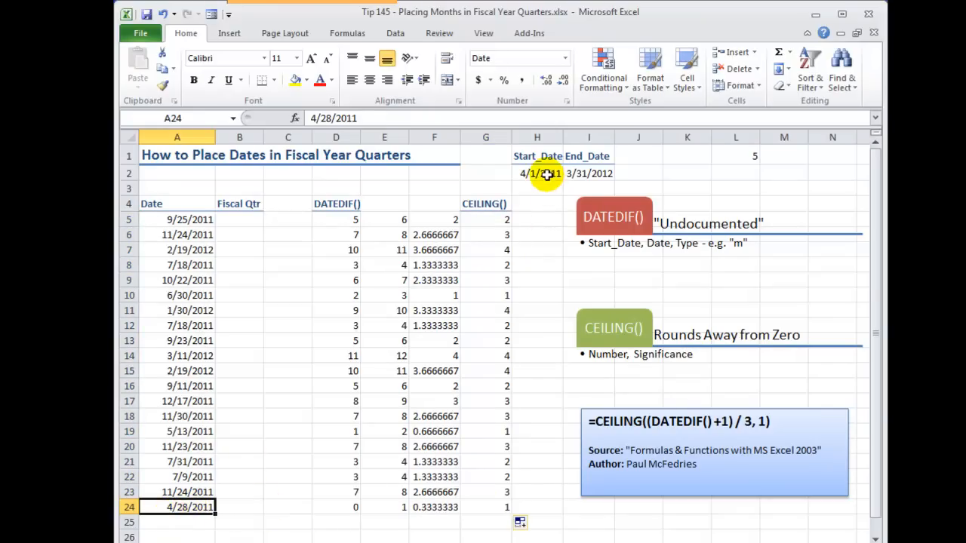
left_click(536, 173)
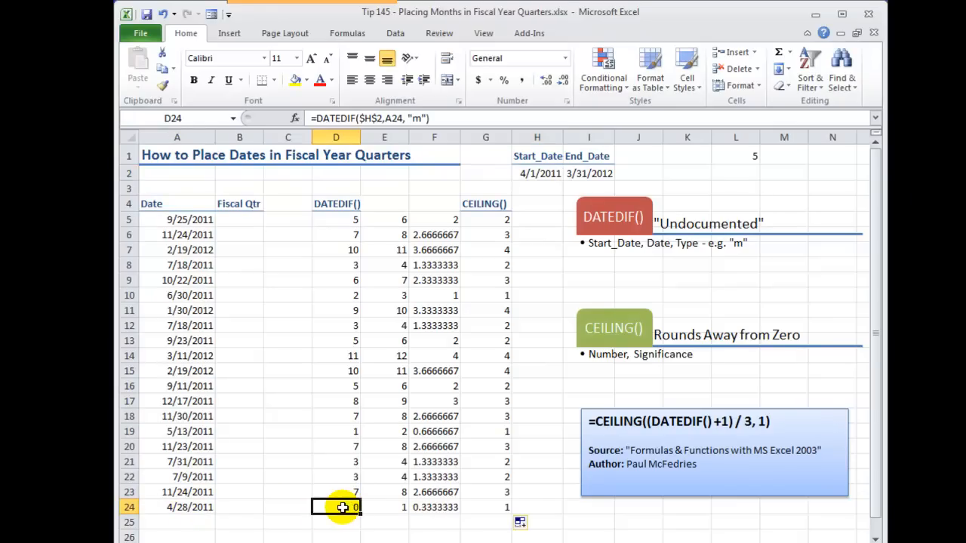
left_click(383, 506)
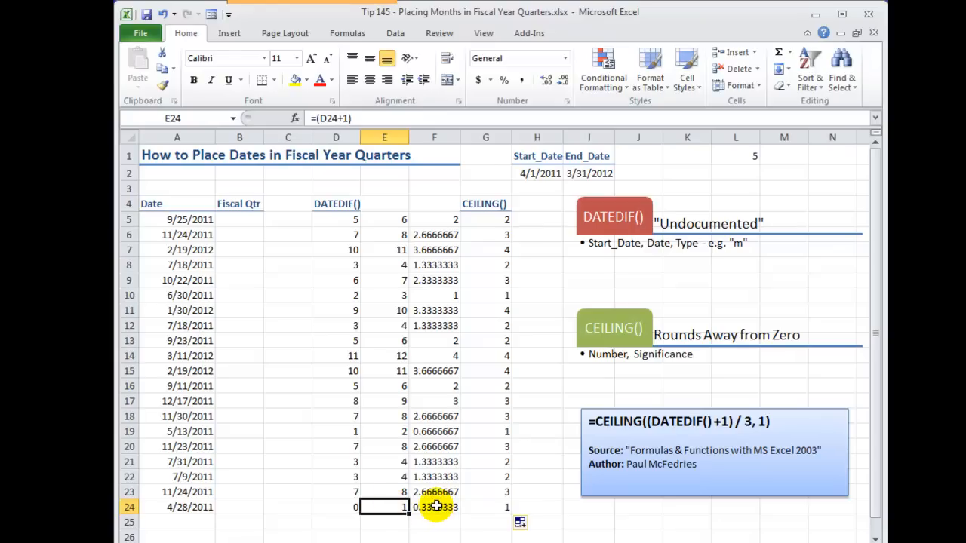
left_click(486, 506)
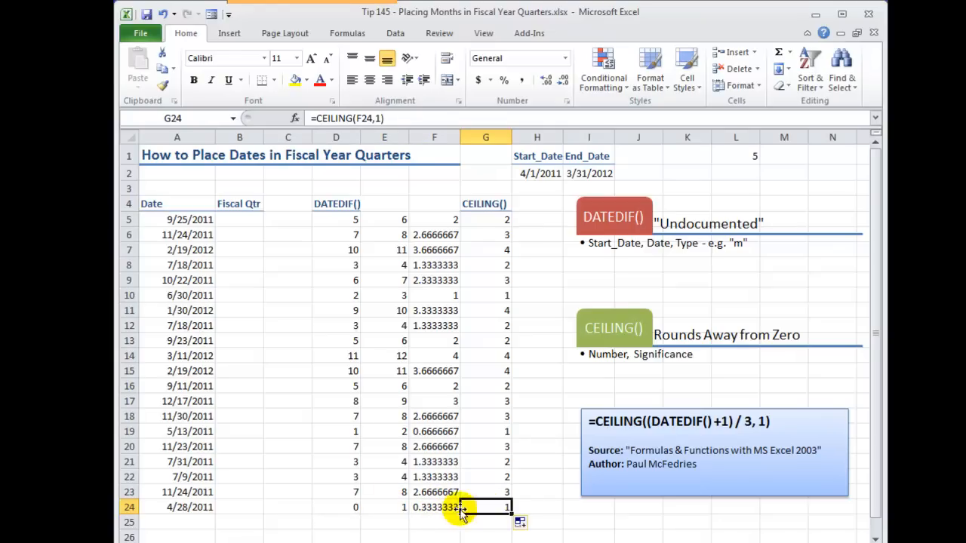
left_click(434, 506)
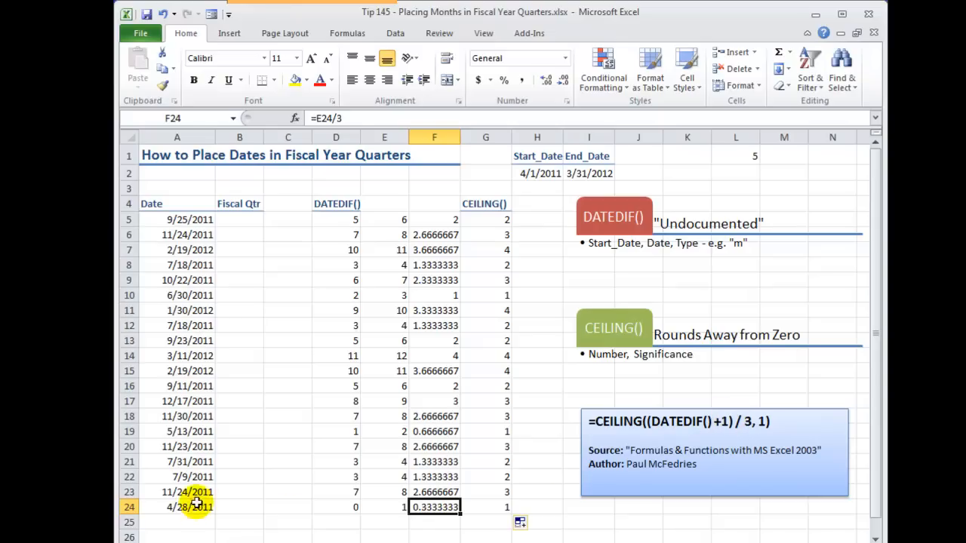
mouse_move(191, 507)
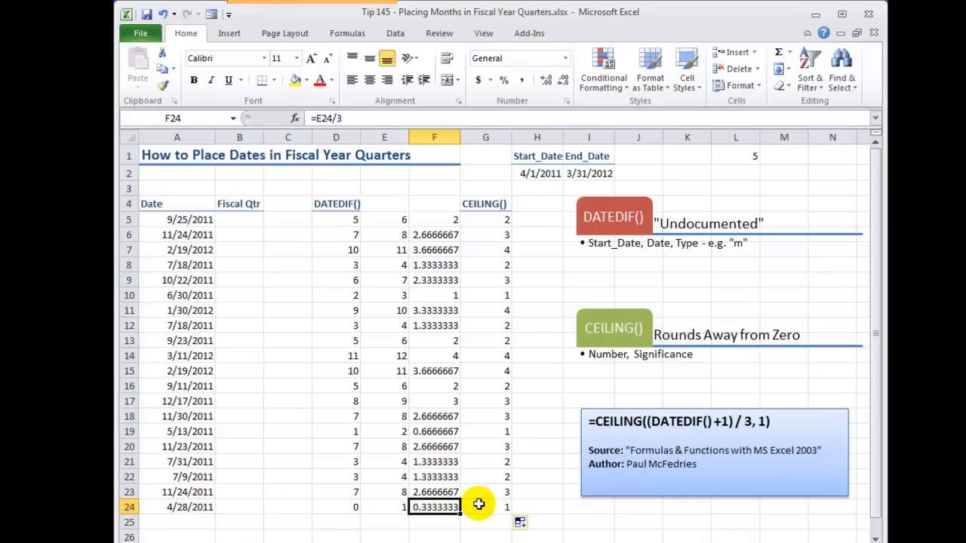
left_click(485, 506)
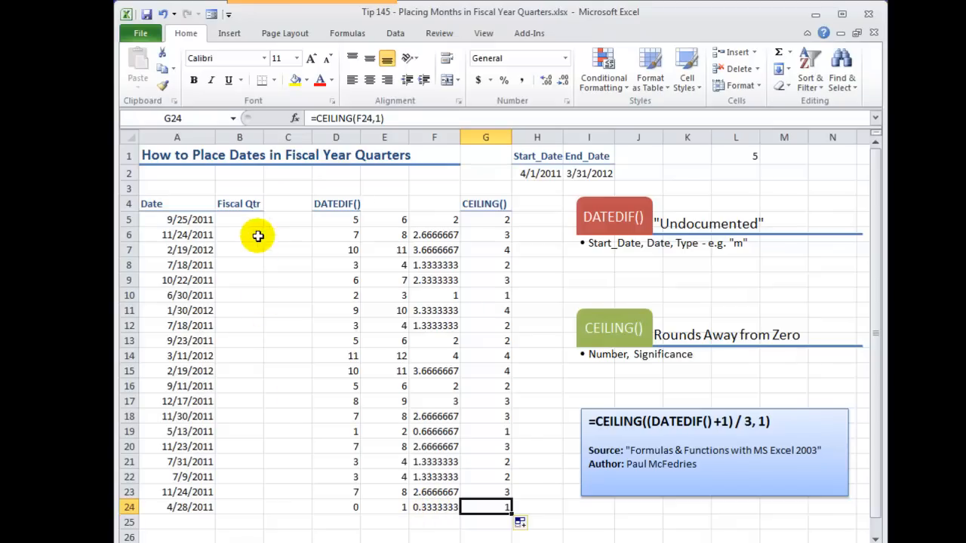
- Start B5's formula with =CEILING((DATEDIF( and an absolute $H$2 reference
left_click(239, 220)
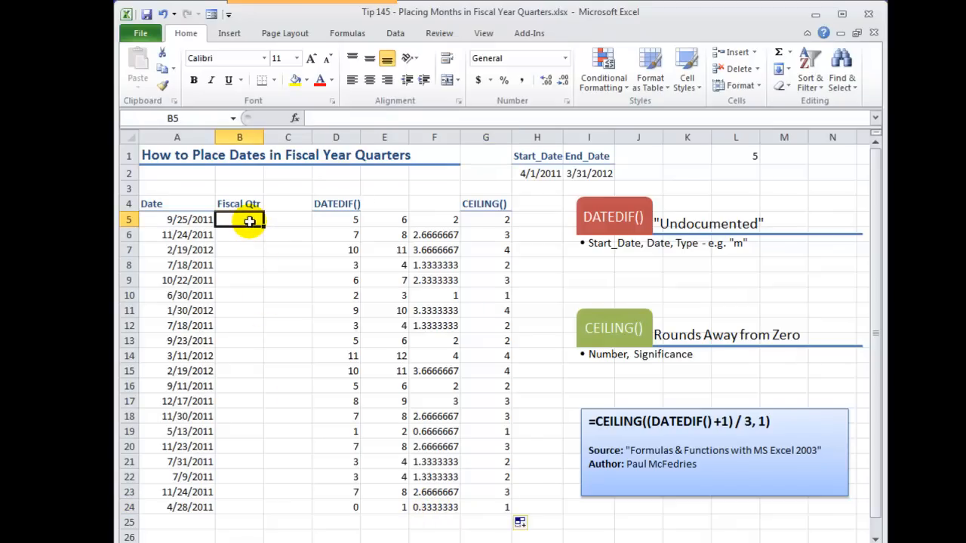
type("=ce")
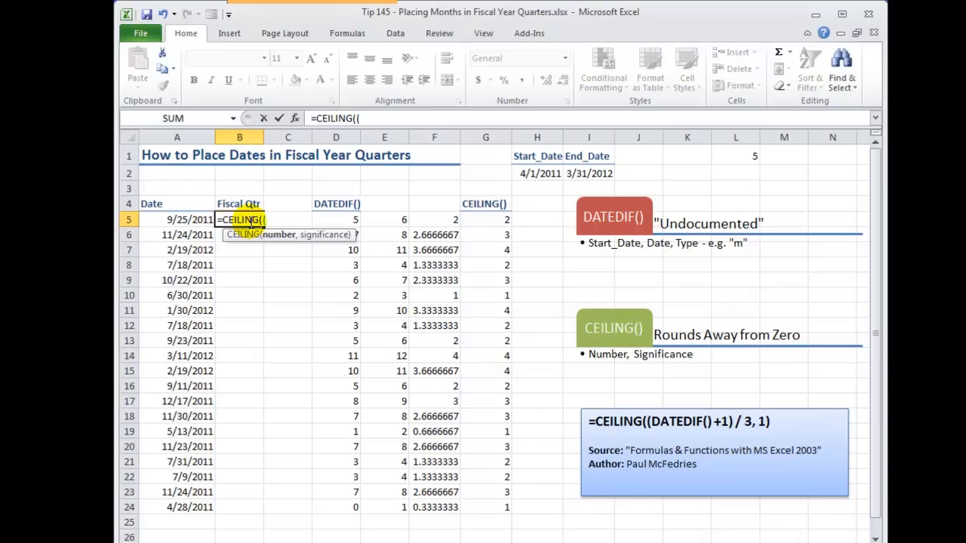
type("date")
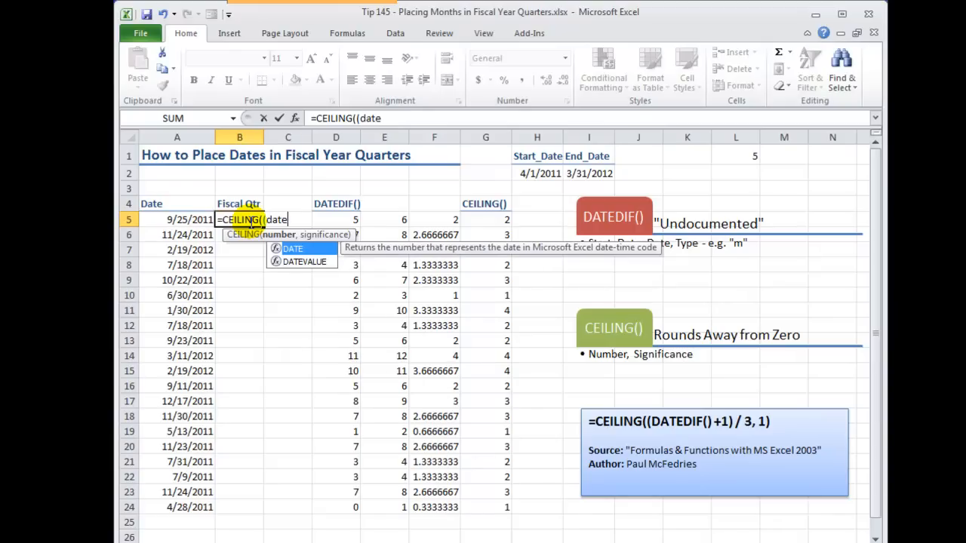
type("dif")
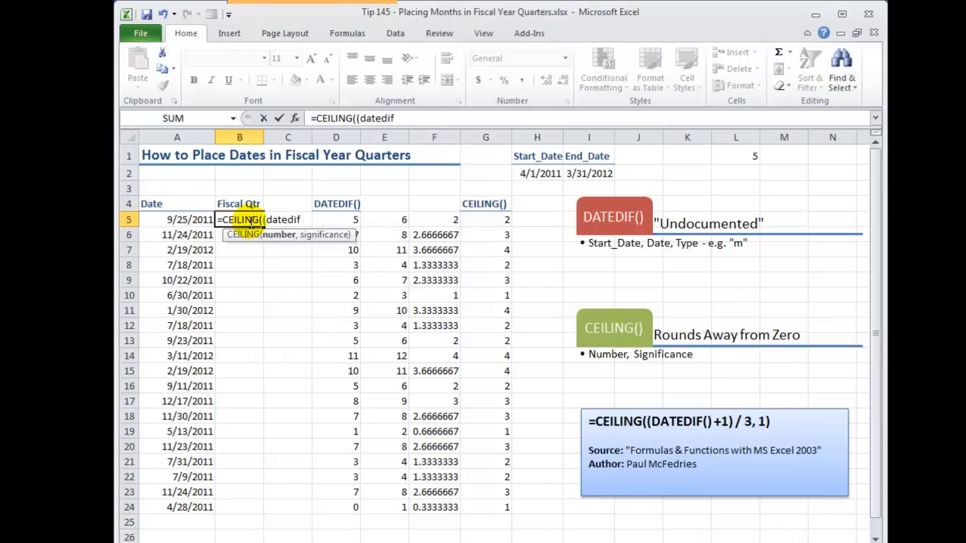
type("(")
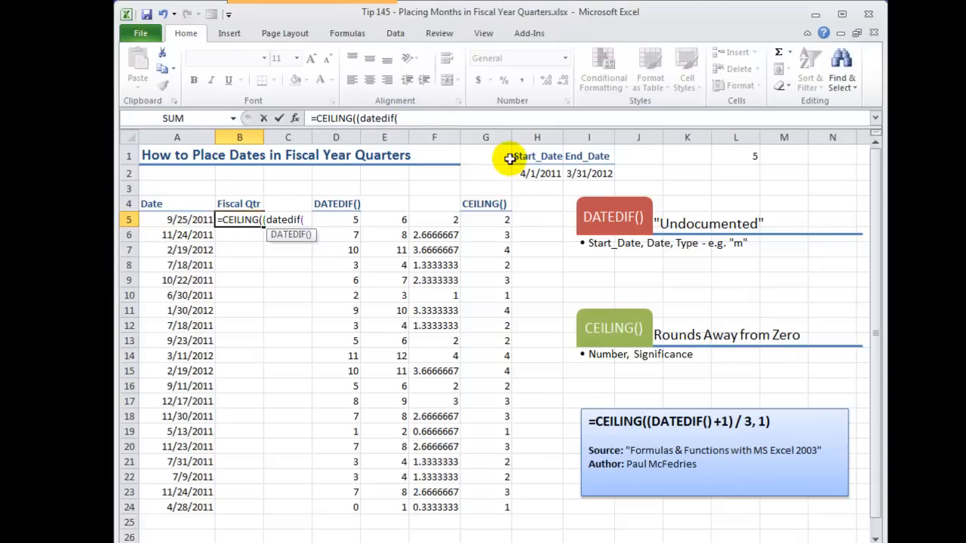
left_click(538, 173)
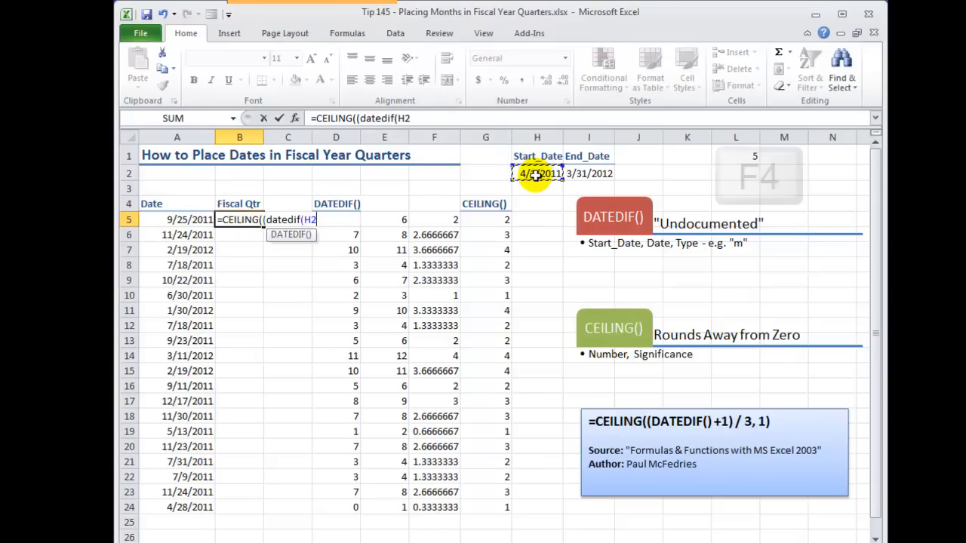
key("f4")
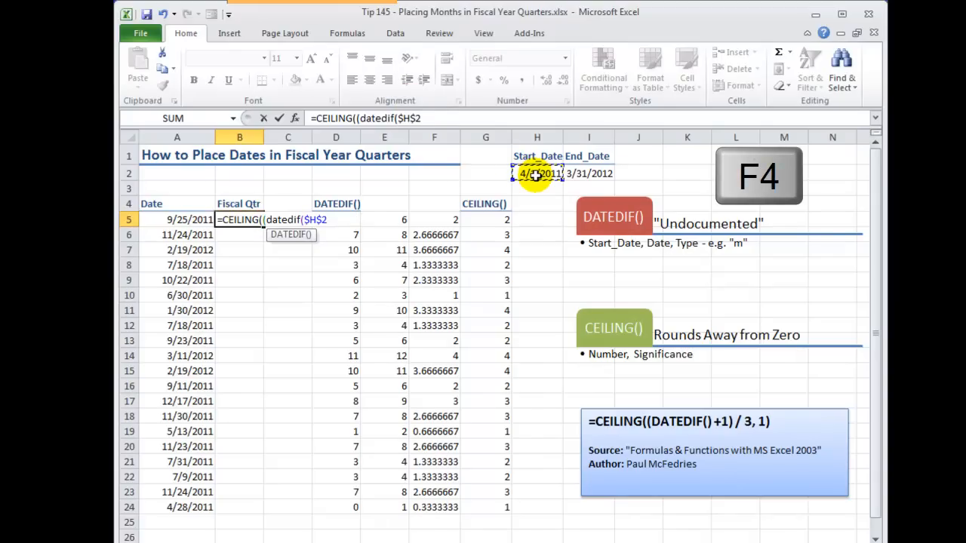
- Complete it as ,A5,"m")+1)/3,1) so B5 shows fiscal quarter 2
type(",A5")
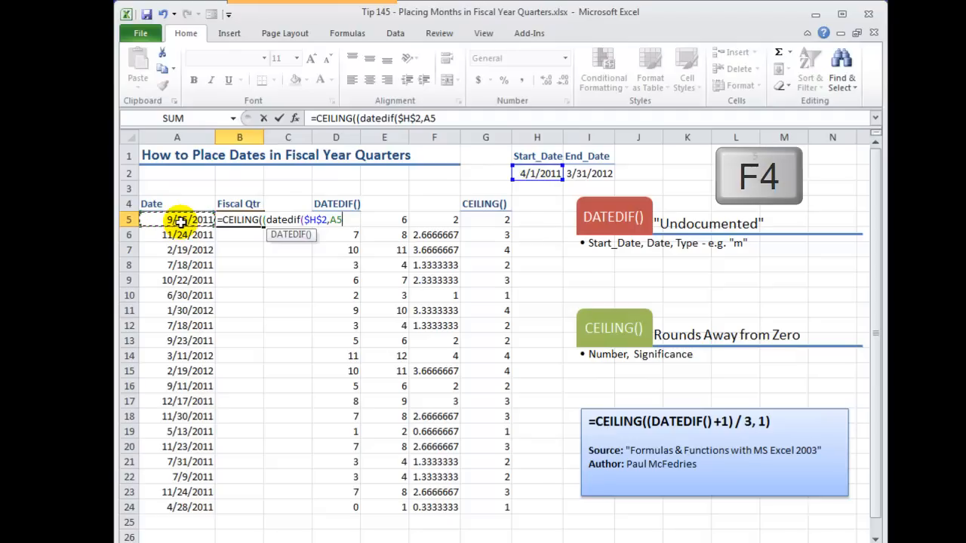
type(",\"")
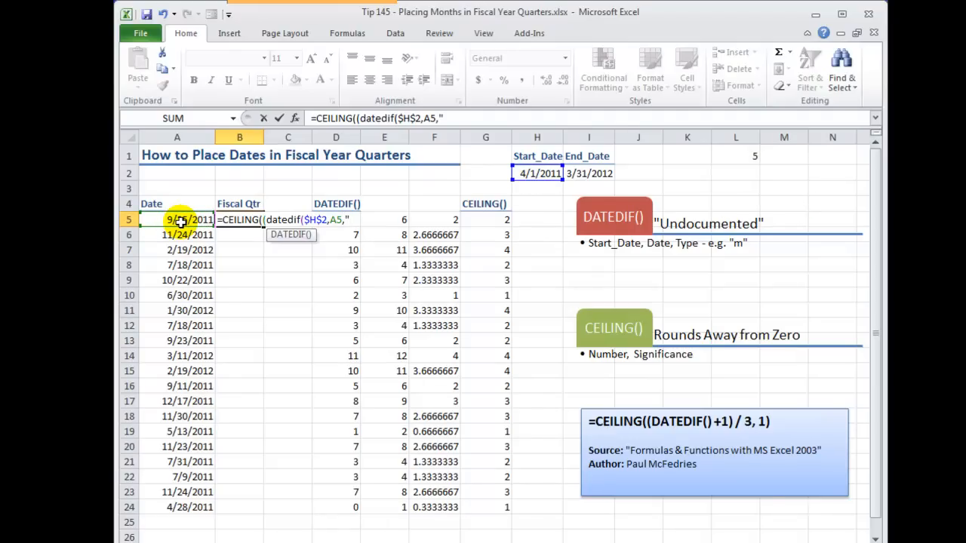
type("m\"")
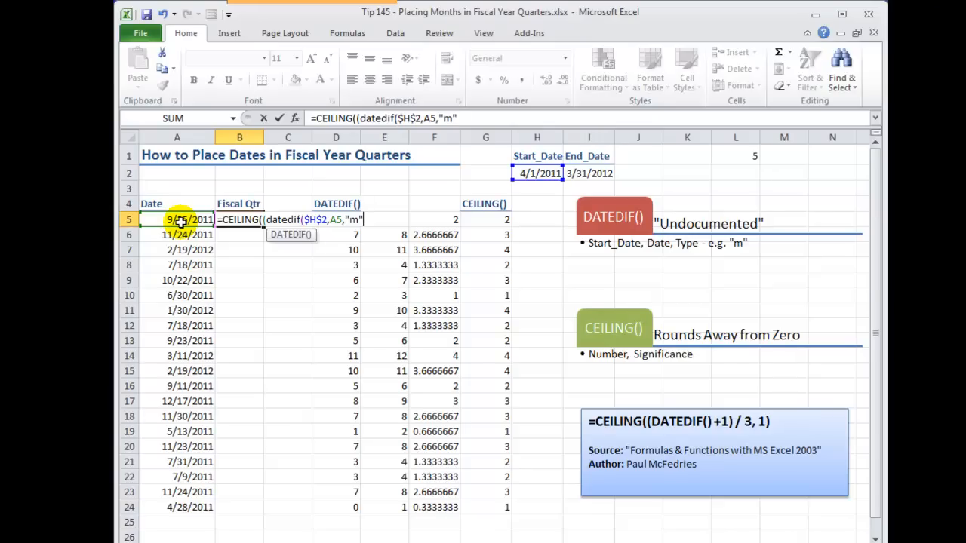
type(")")
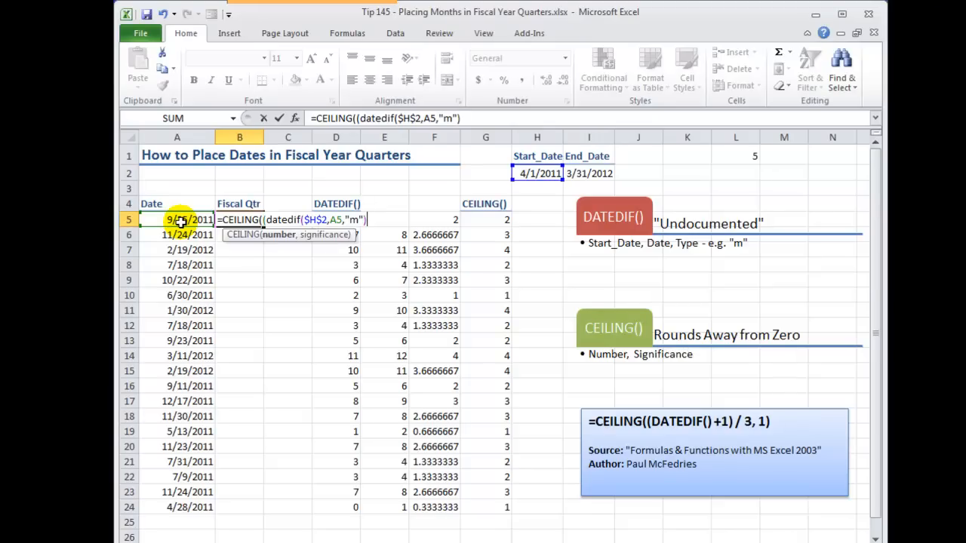
type("+1)")
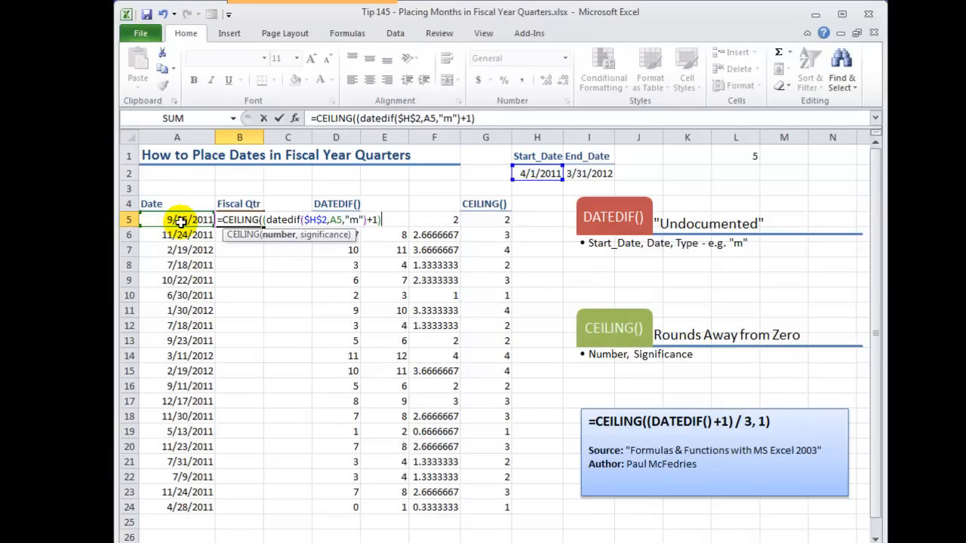
type("/")
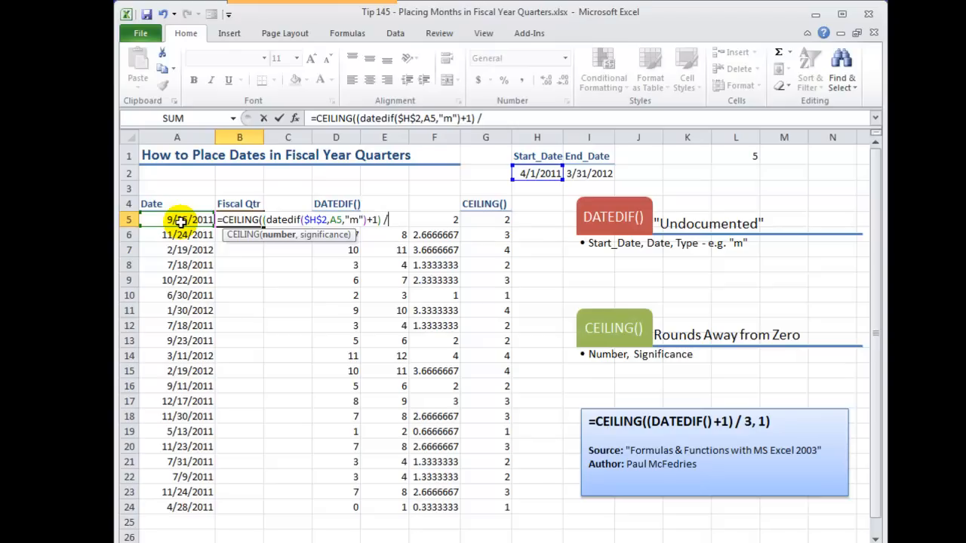
type("3")
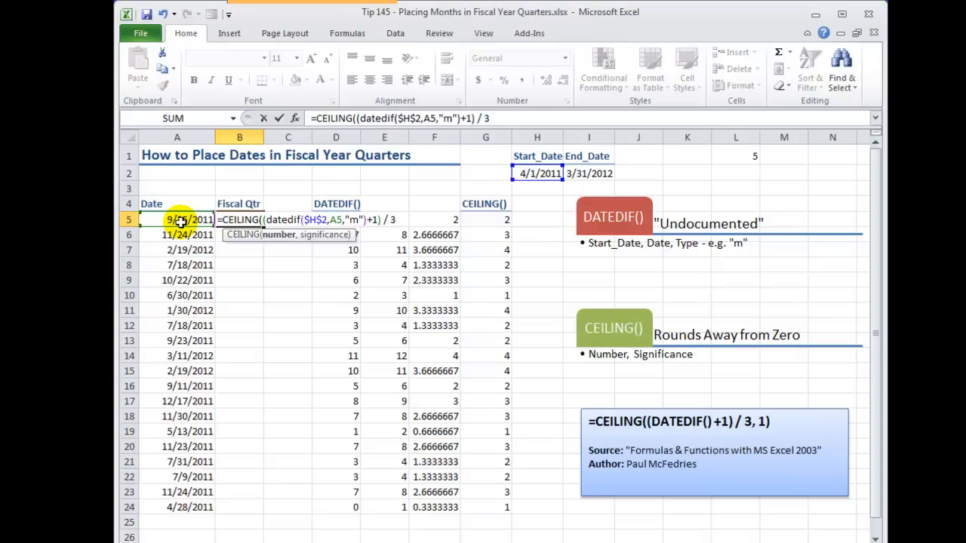
type(",")
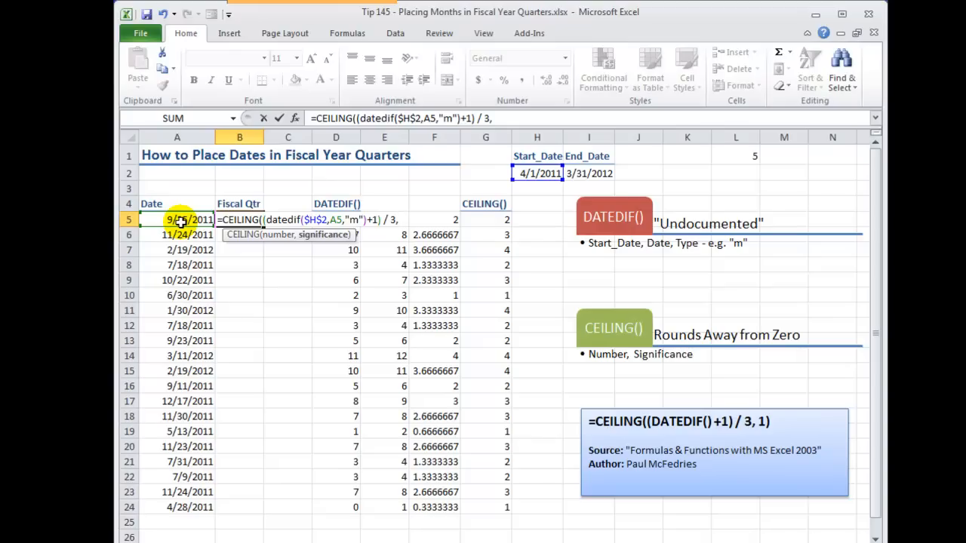
type("1")
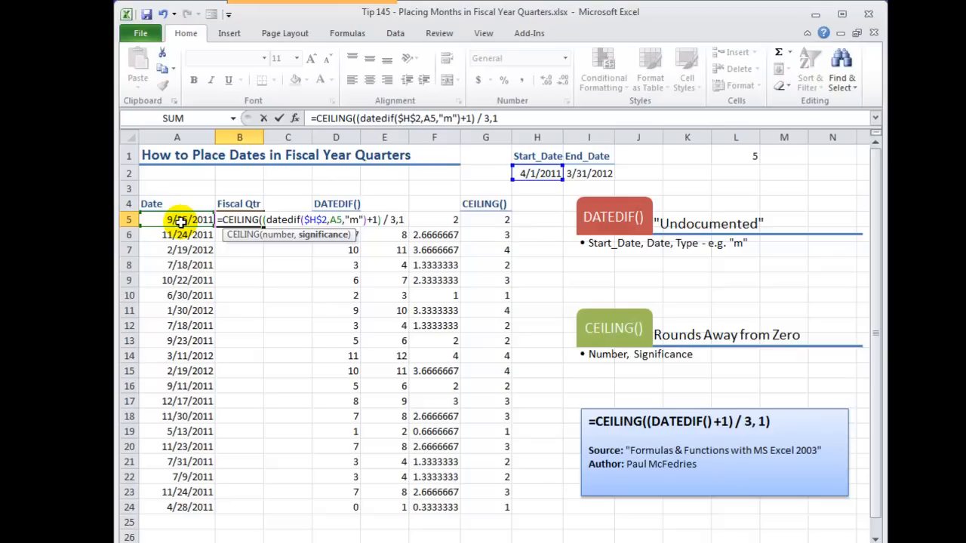
key("Return")
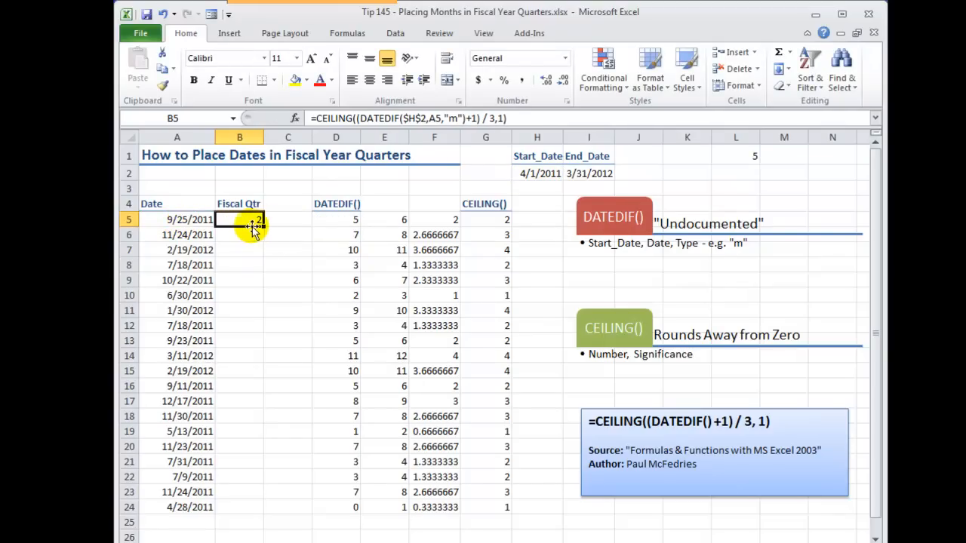
- Fill the nested formula down to B24 and spot-check B24, H2 and B11
left_click_drag(239, 219, 239, 507)
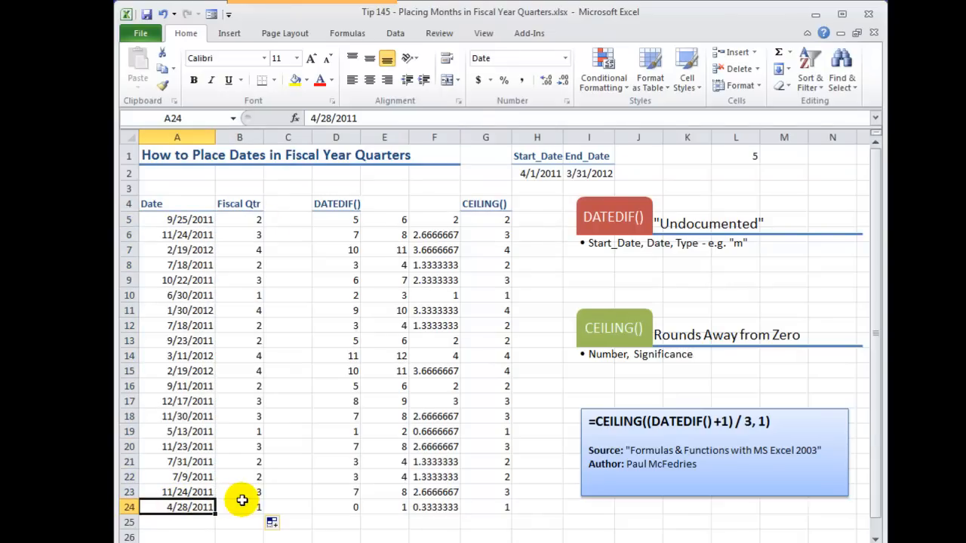
left_click(239, 506)
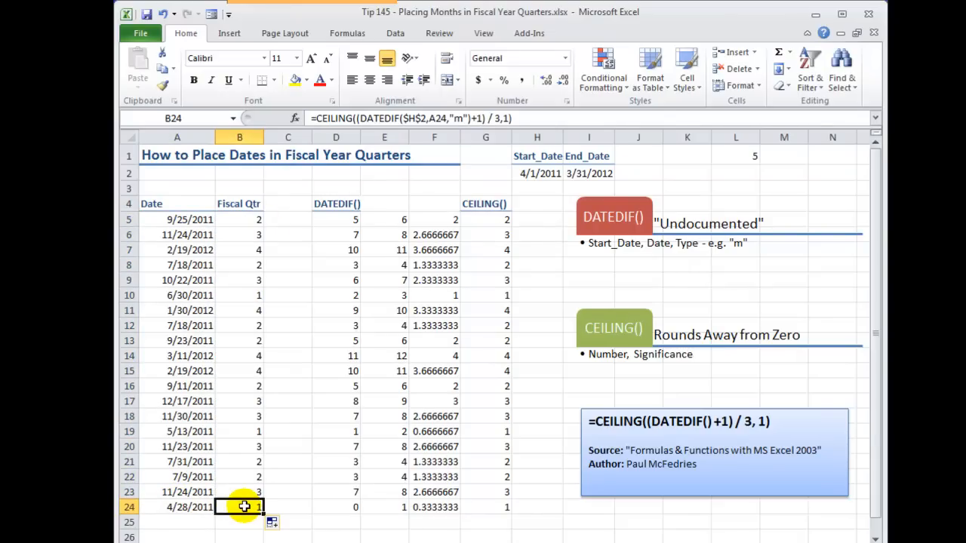
left_click(537, 173)
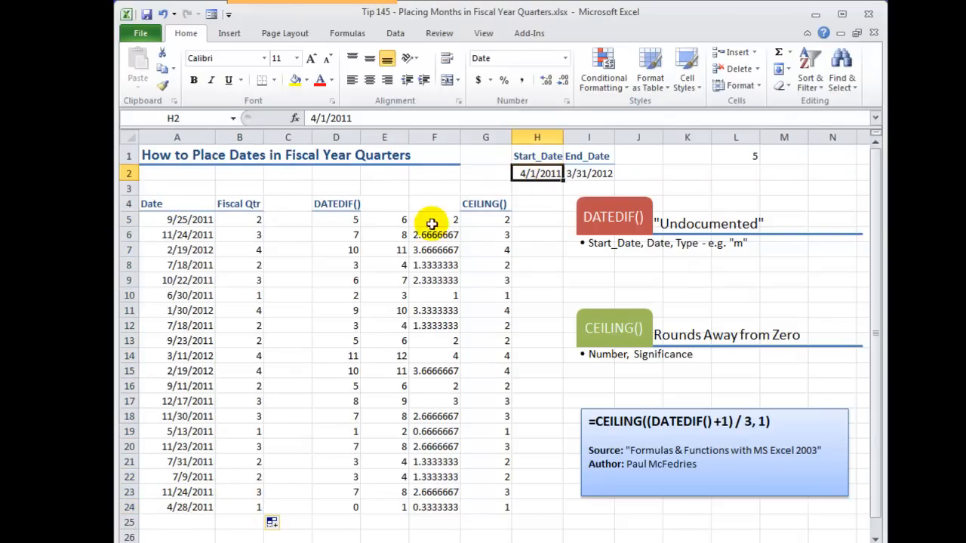
left_click(239, 310)
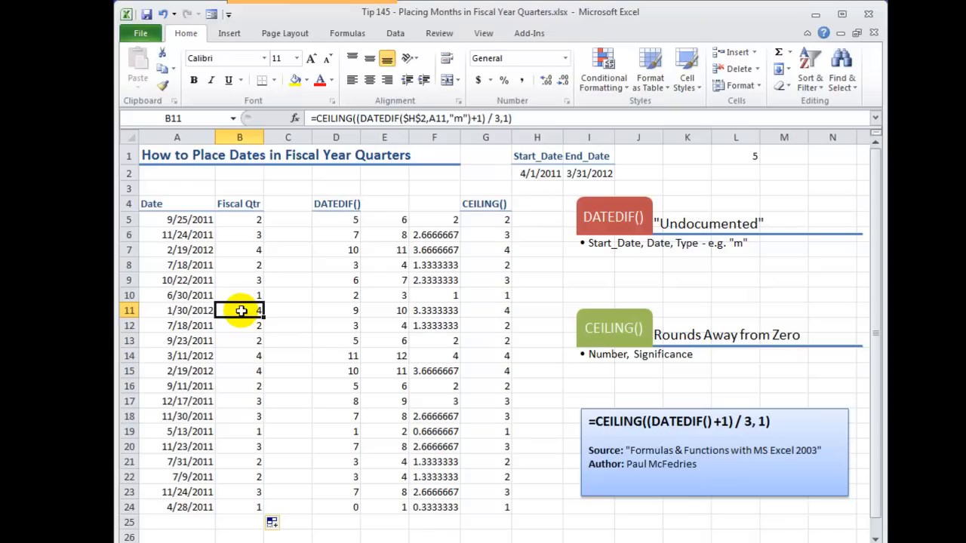
left_click(176, 174)
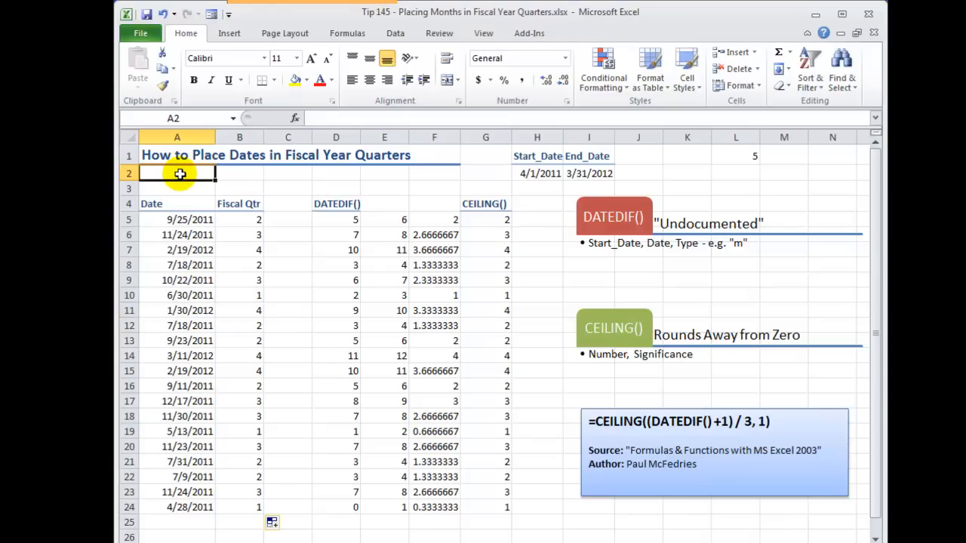